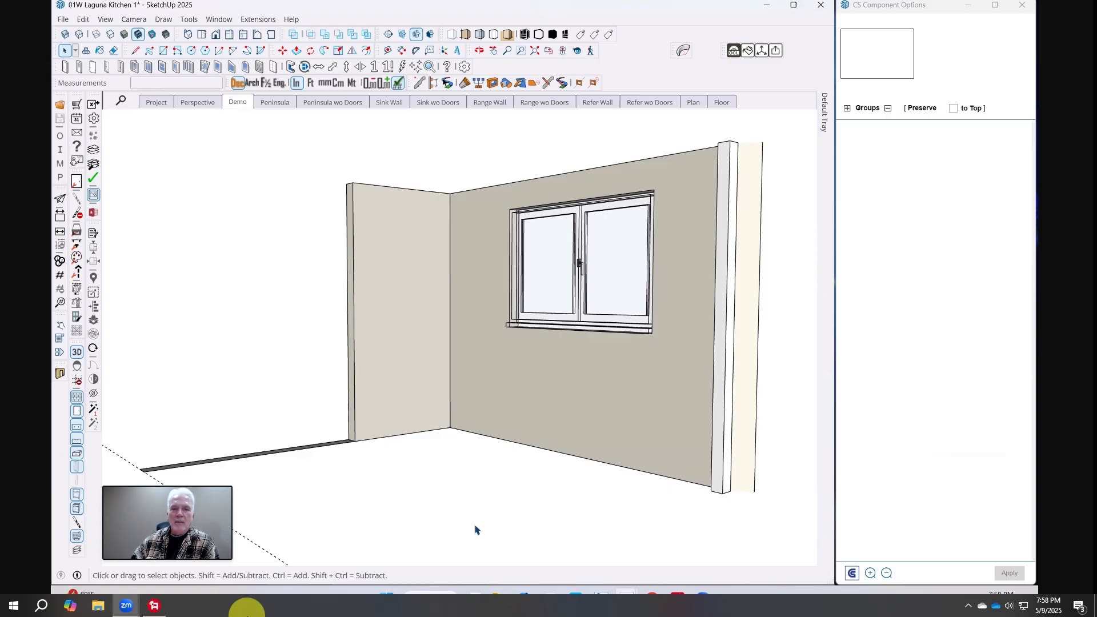
mouse_move(501, 498)
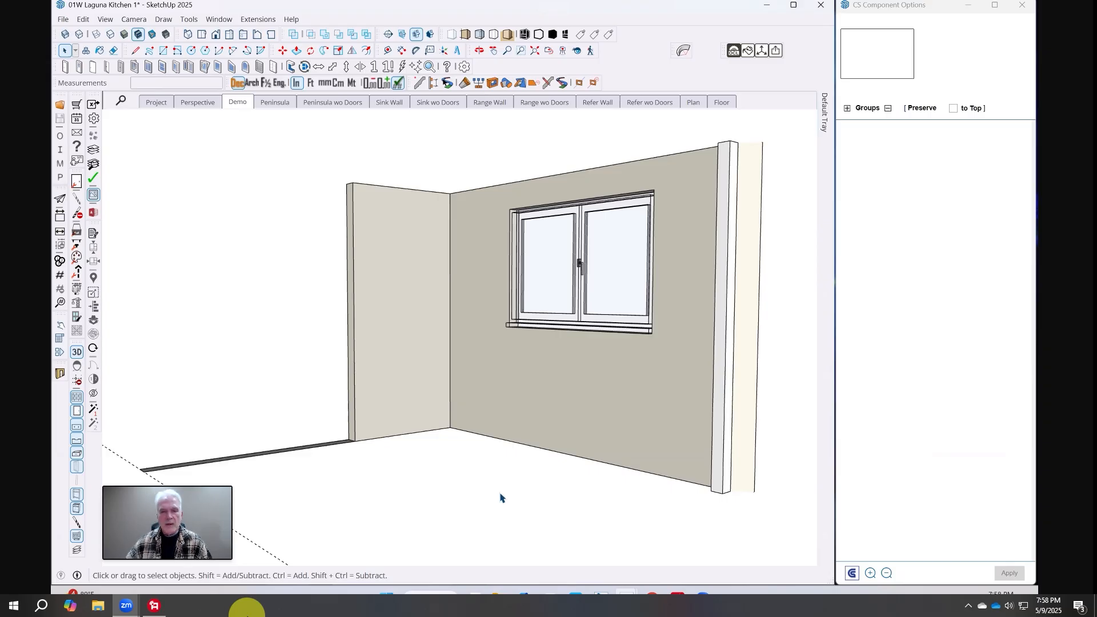
mouse_move(616, 424)
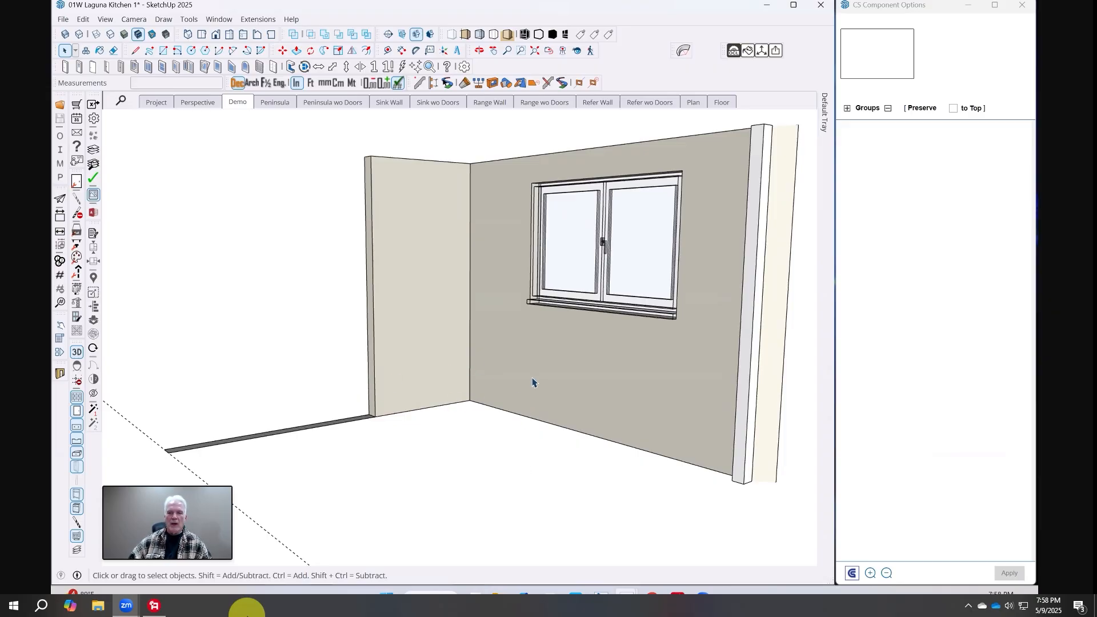
mouse_move(503, 394)
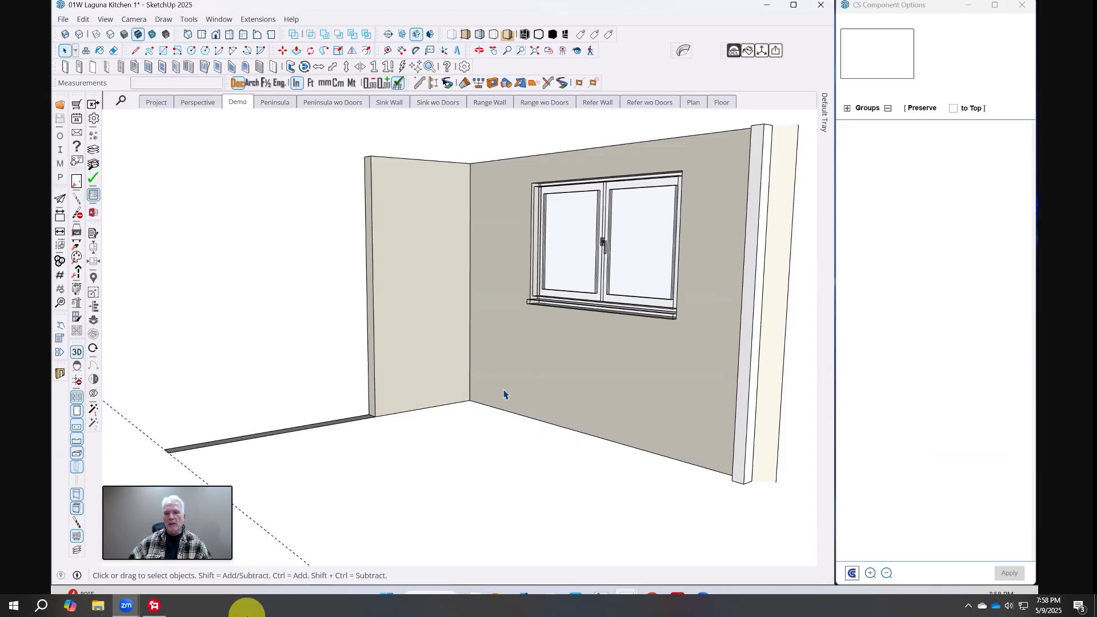
mouse_move(579, 368)
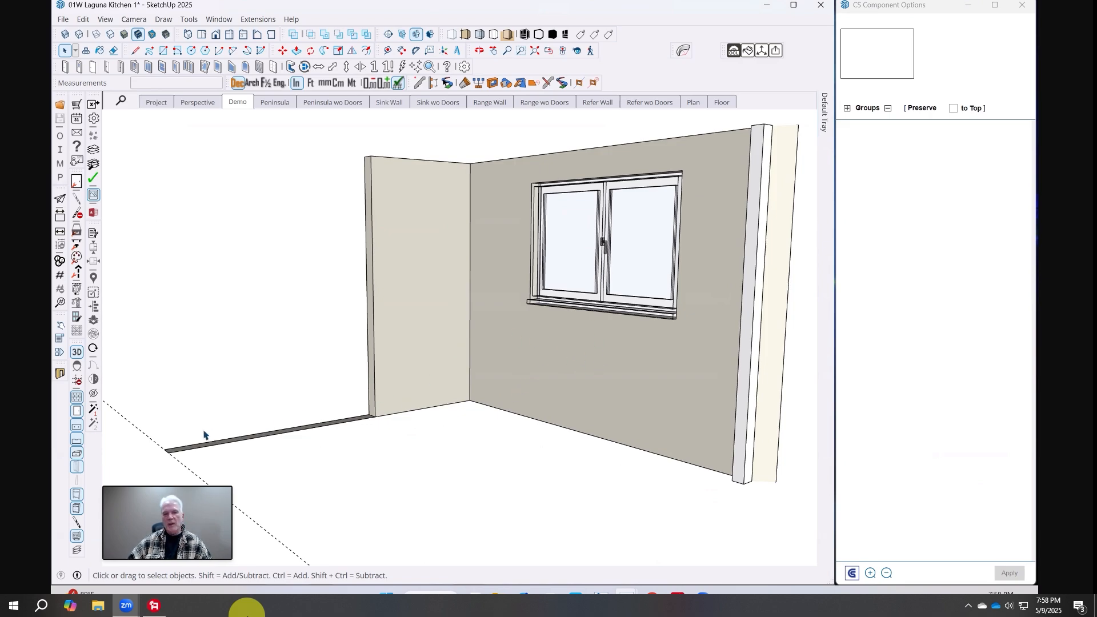
mouse_move(364, 435)
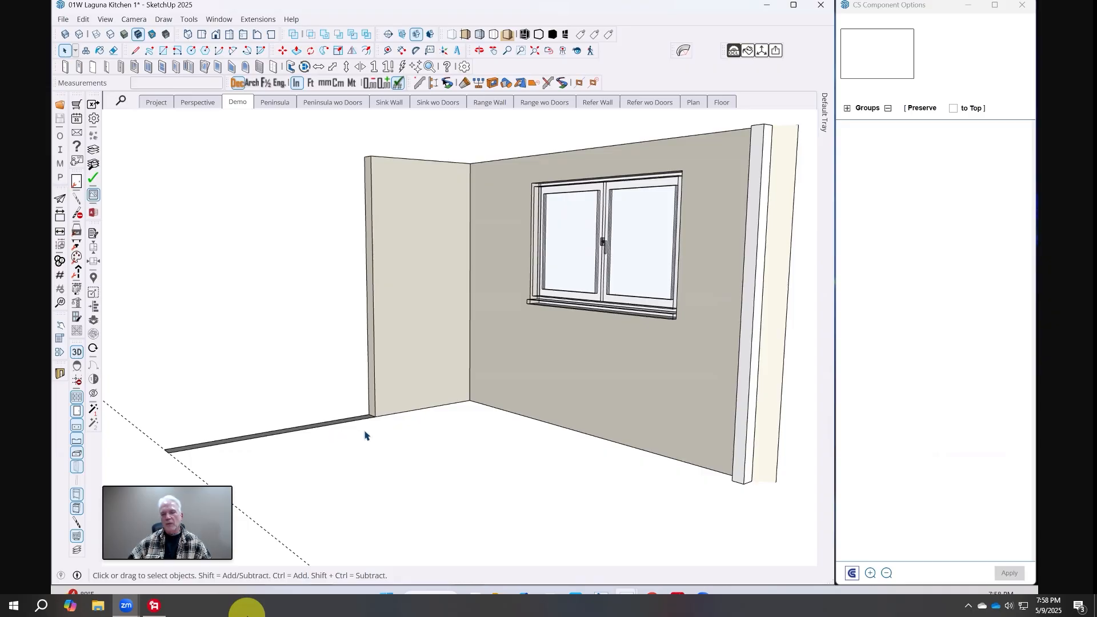
mouse_move(447, 427)
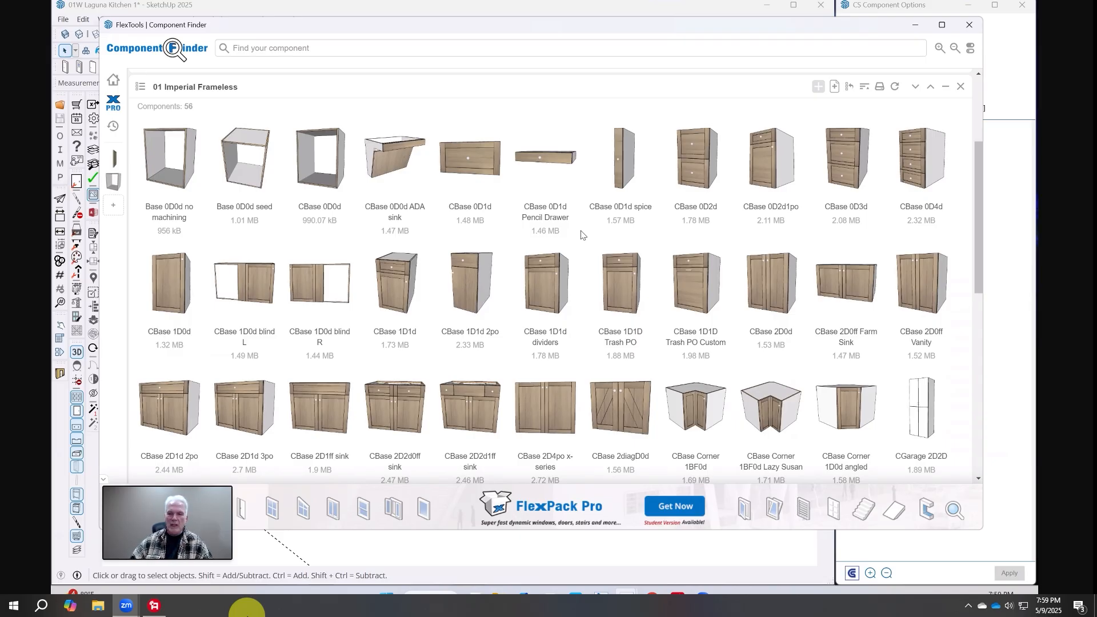
mouse_move(744, 221)
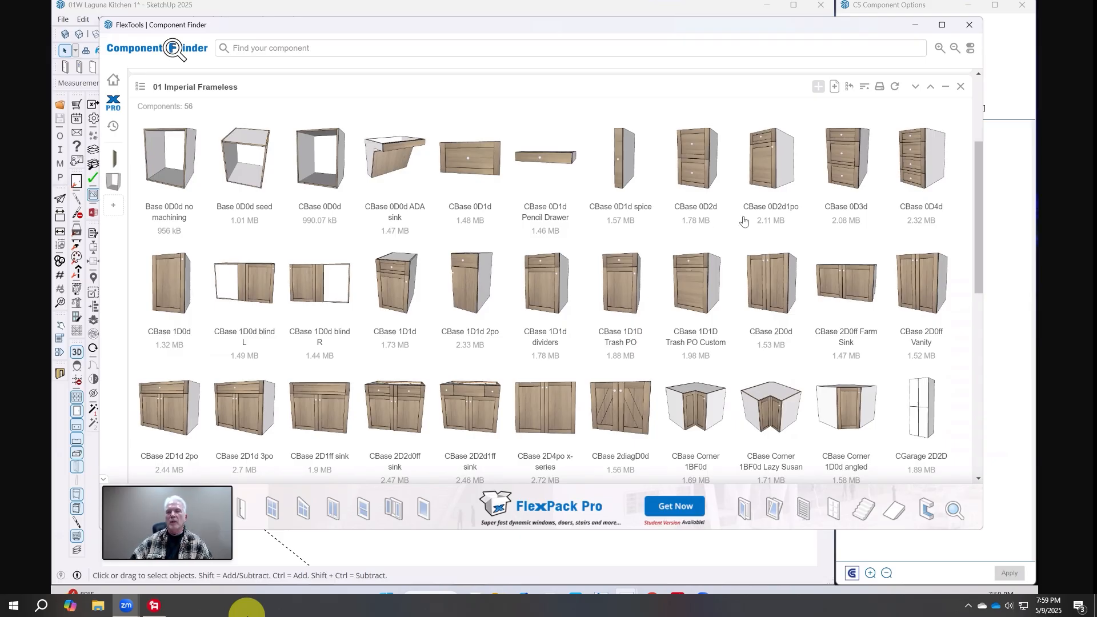
mouse_move(754, 174)
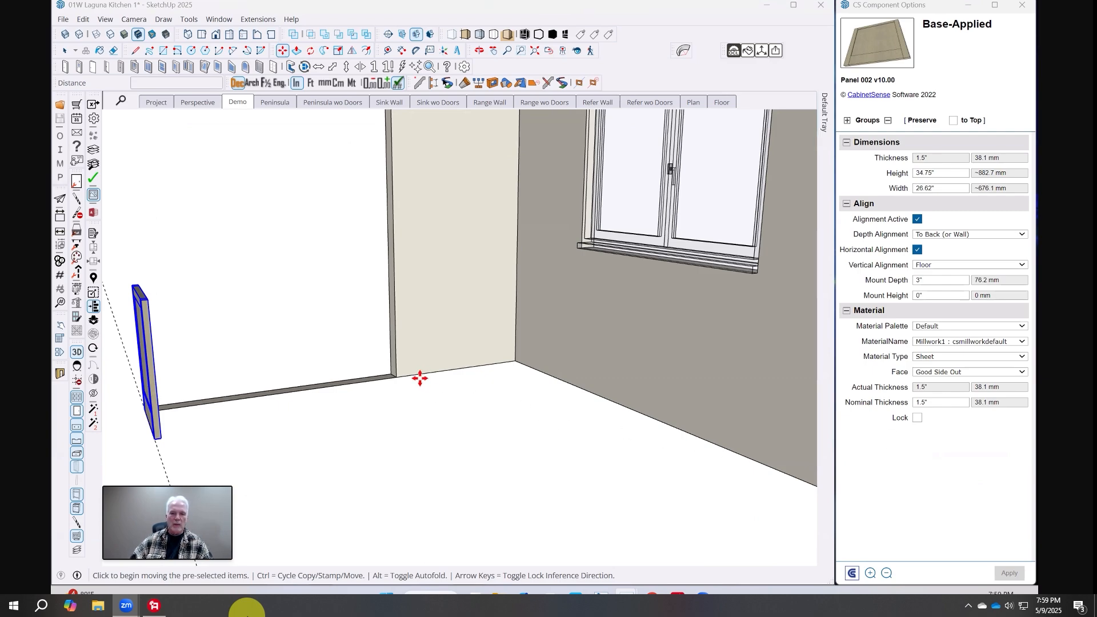
Place the Base-Applied end panel and Ladder LVL toe-kick base in the back wall corner
left_click(419, 377)
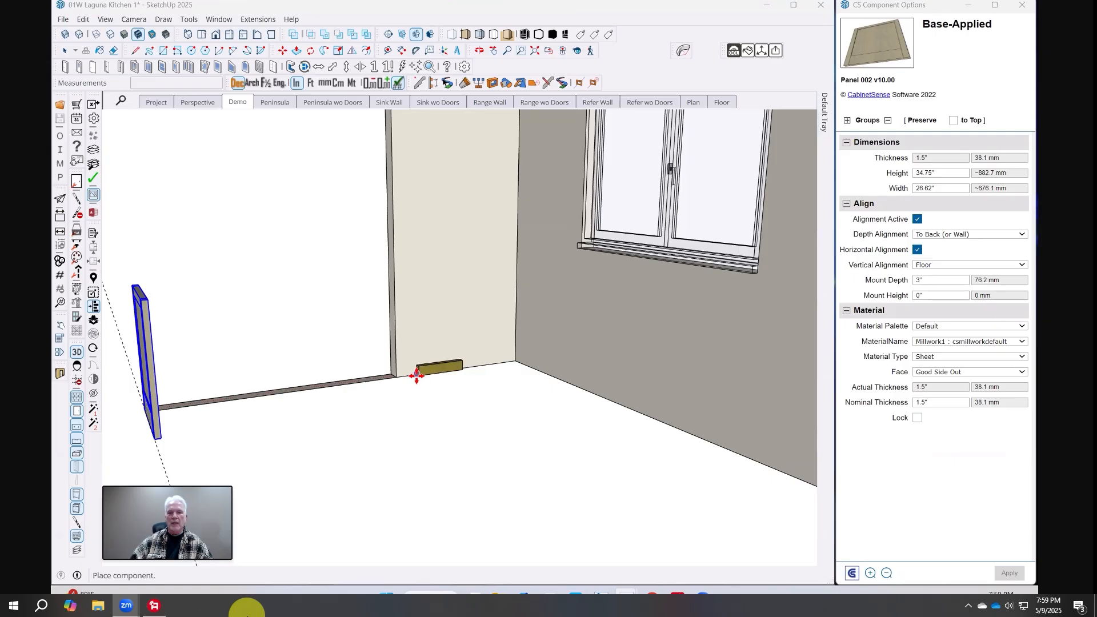
left_click(418, 376)
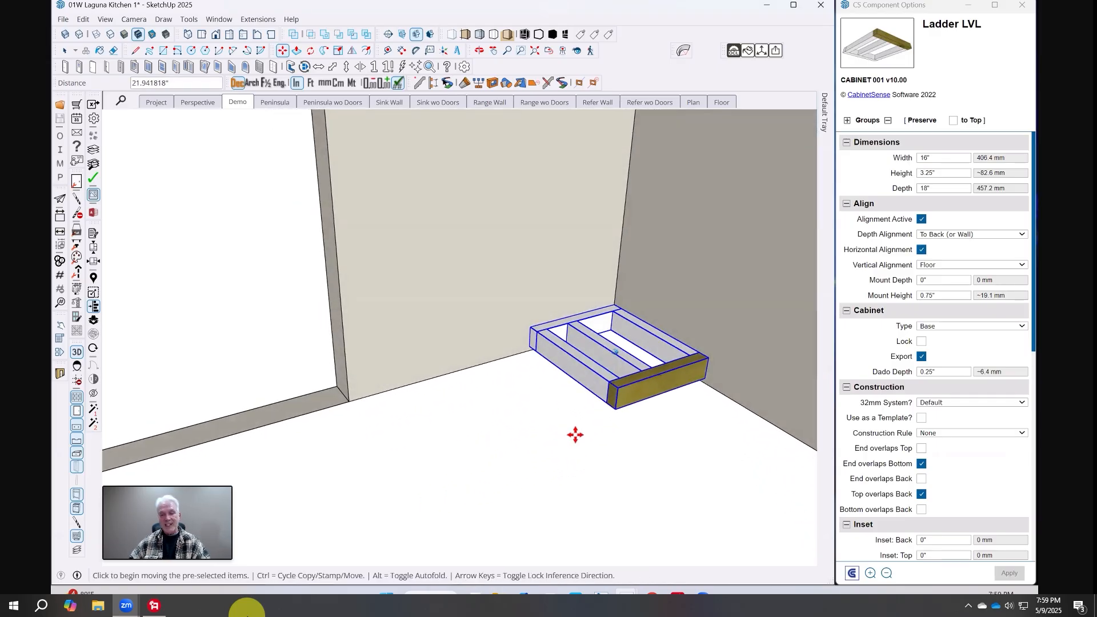
left_click(337, 50)
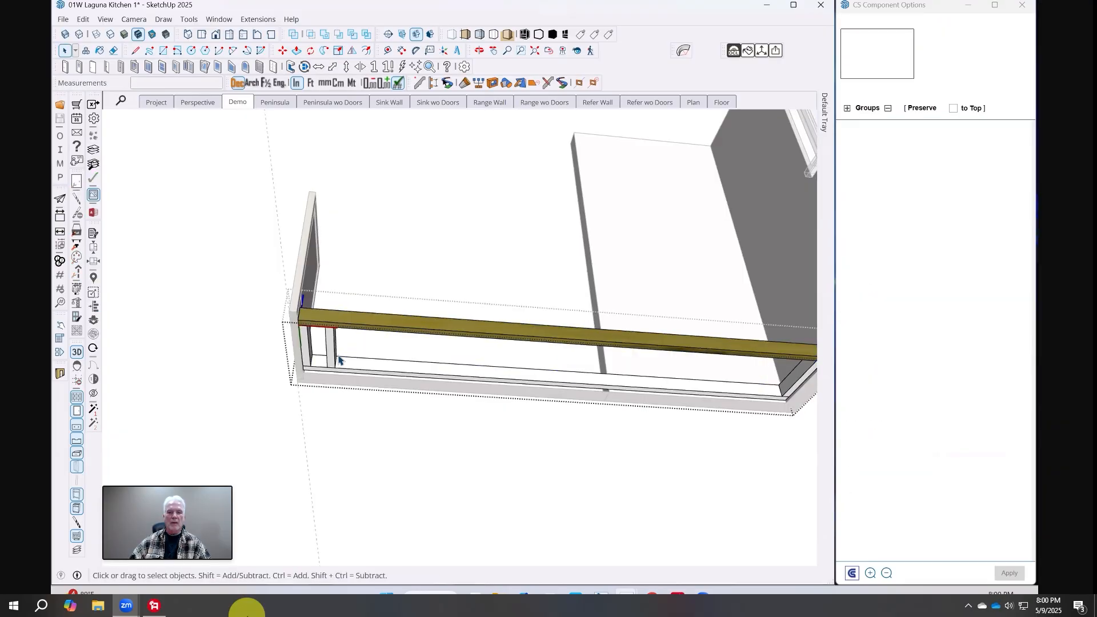
Fill the toe-kick ladder base with 7 copies of the partition using CabinetSense Fill
left_click(331, 346)
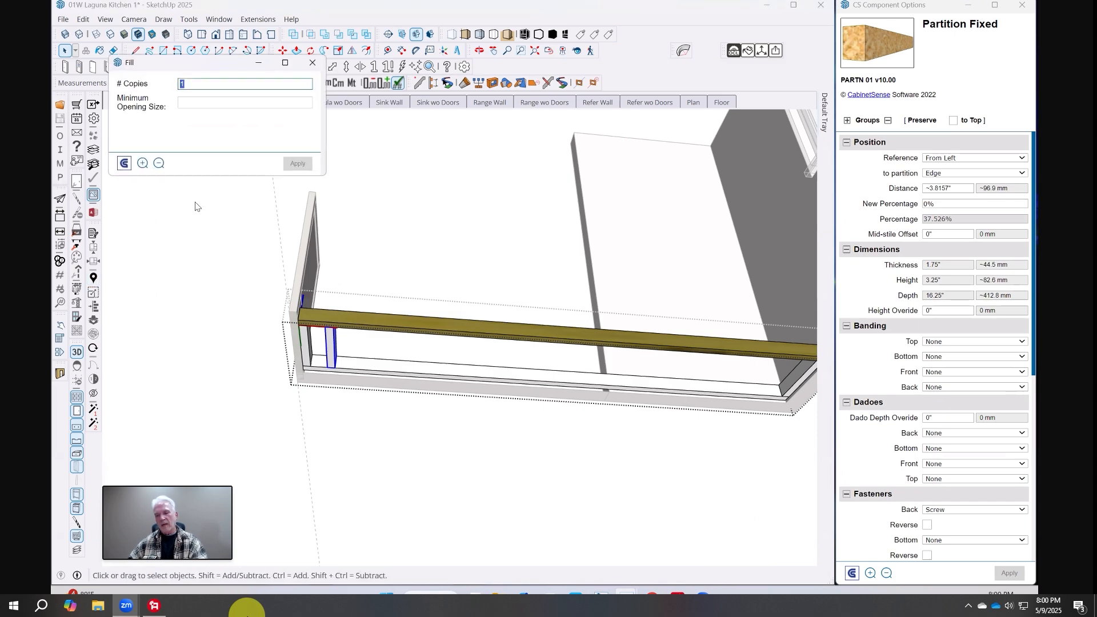
type("7")
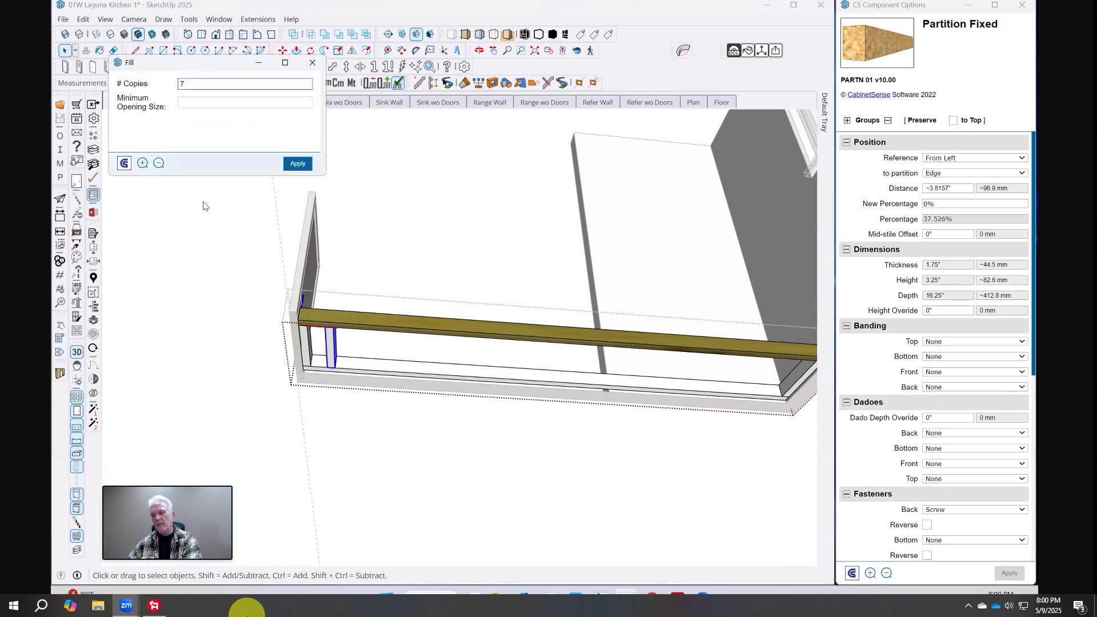
left_click(296, 163)
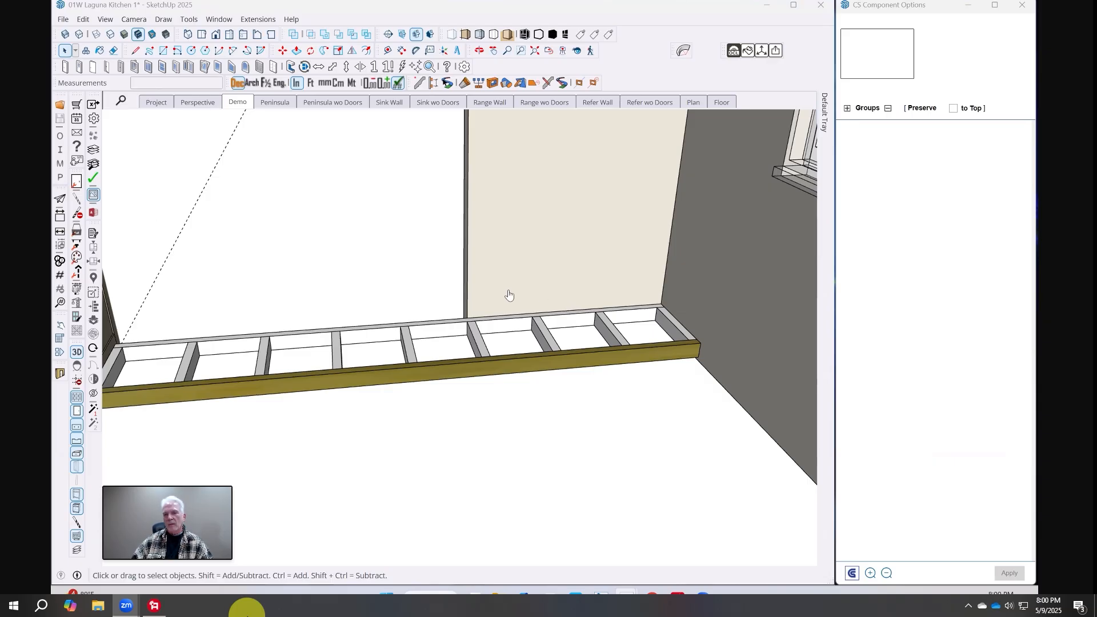
Place the CBase 1D0d blind R cabinet on the toe kick against the window wall
left_click(502, 292)
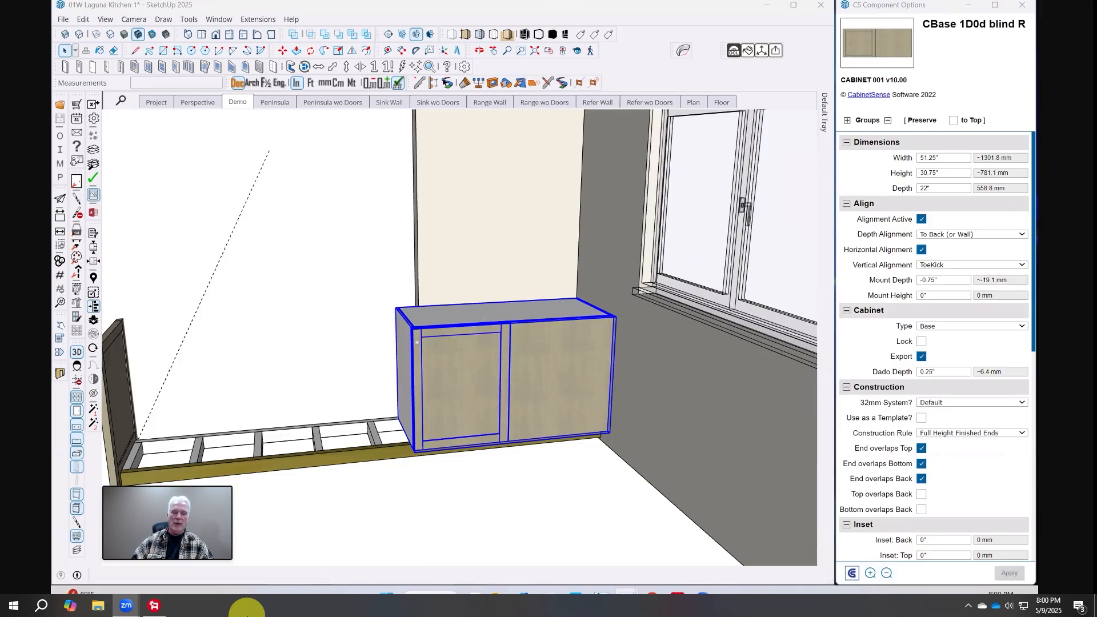
mouse_move(560, 350)
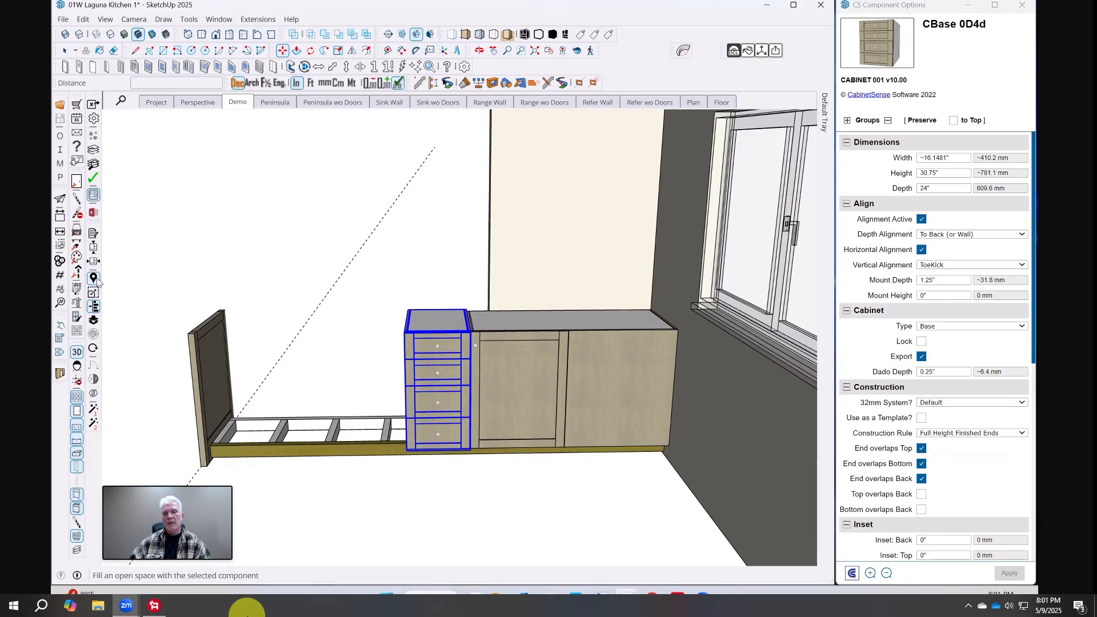
Fill left of the blind cabinet with 4 copies of the CBase 0D4d drawer cabinet
left_click(93, 278)
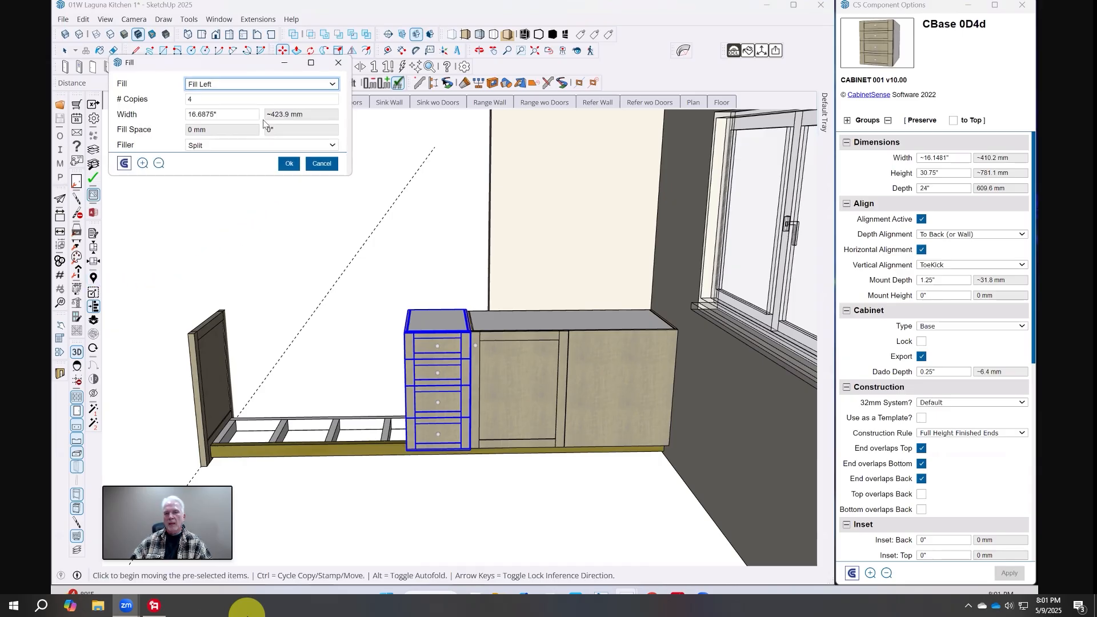
left_click(258, 99)
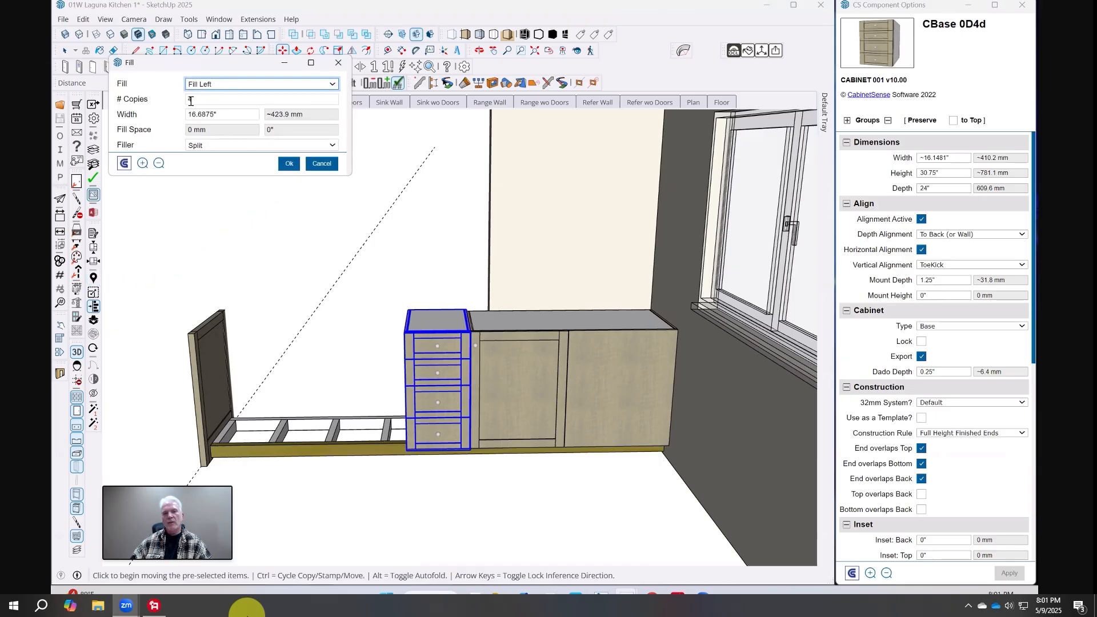
type("4")
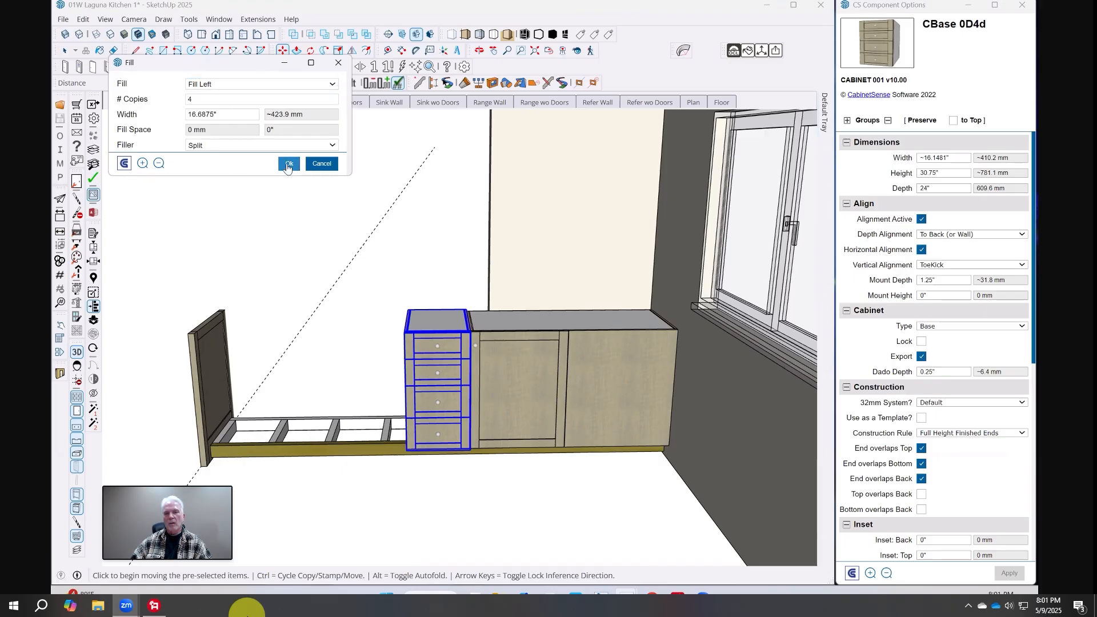
left_click(287, 164)
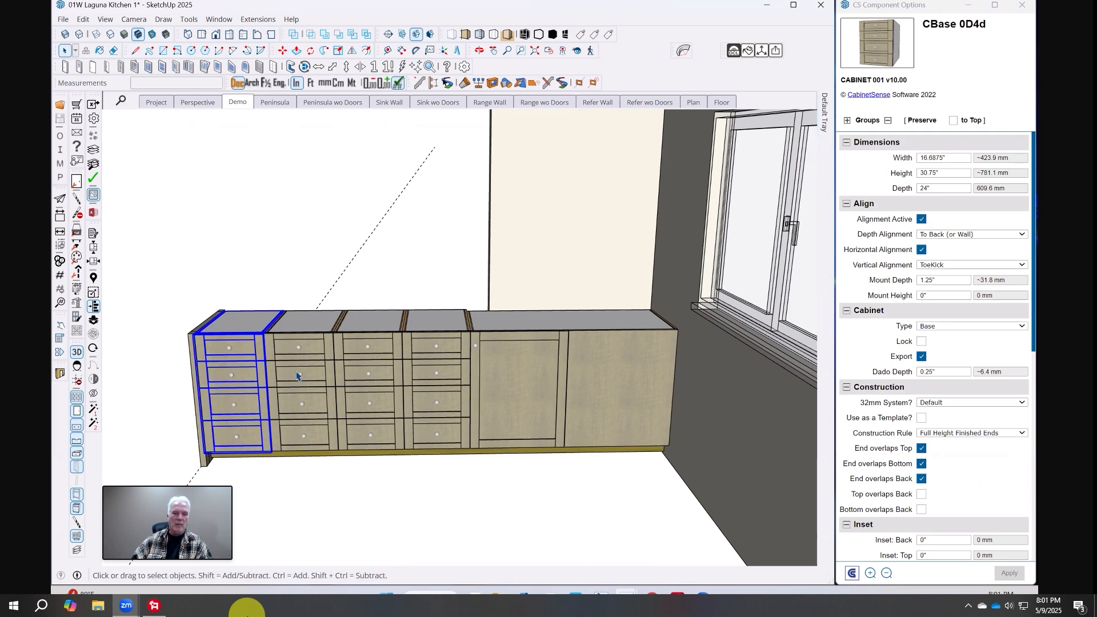
Swap a drawer base for CBase 1D1d 2po, widened with Fill Right at 1 copy
left_click(301, 377)
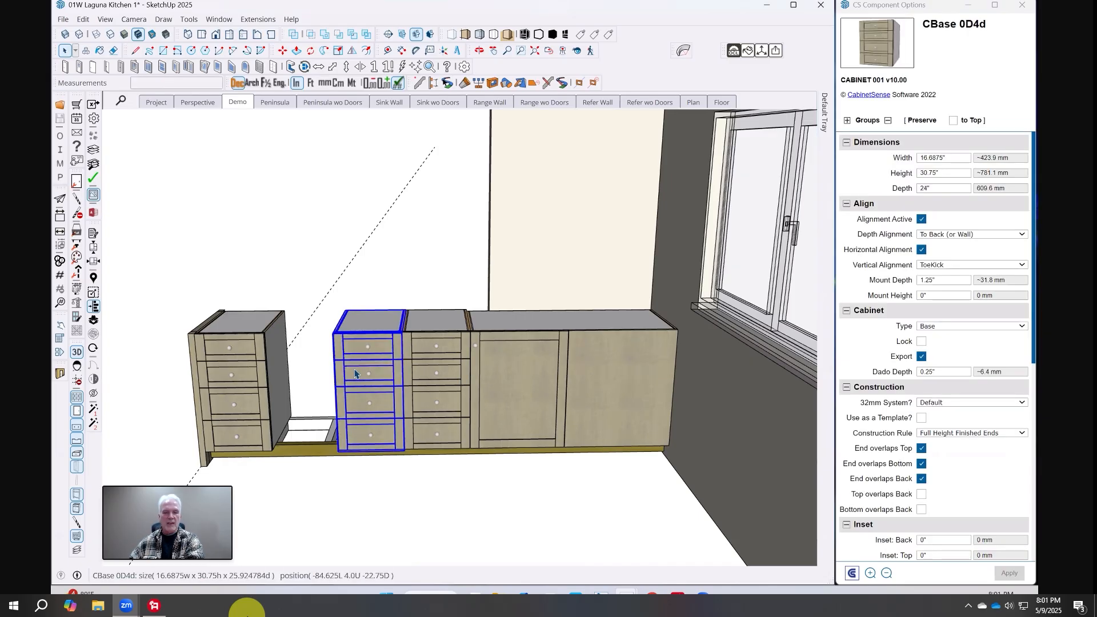
left_click(357, 378)
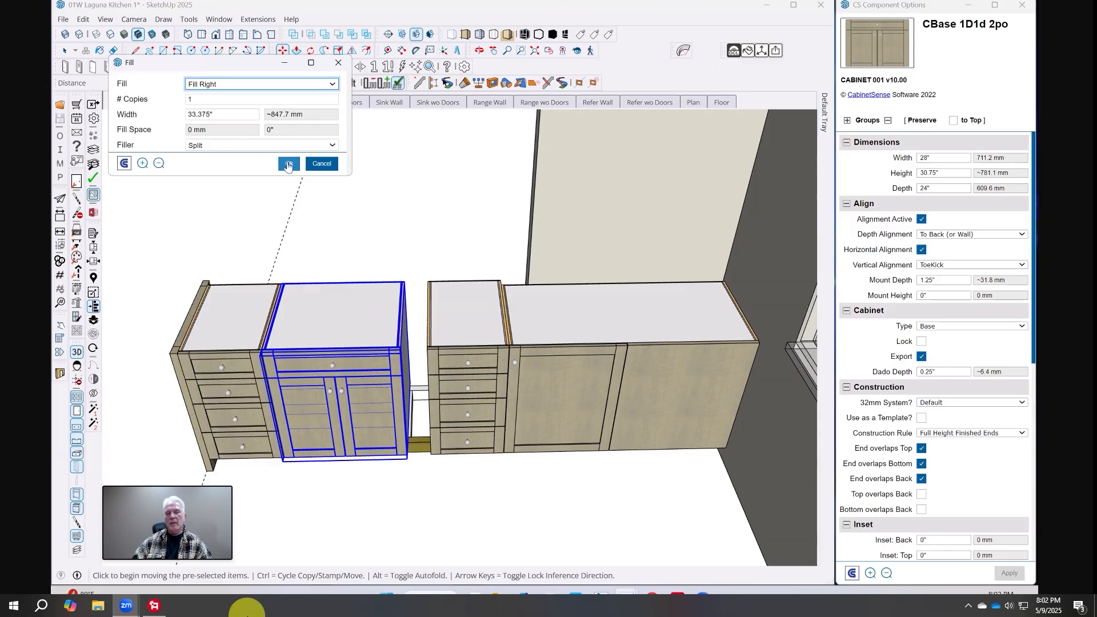
left_click(288, 163)
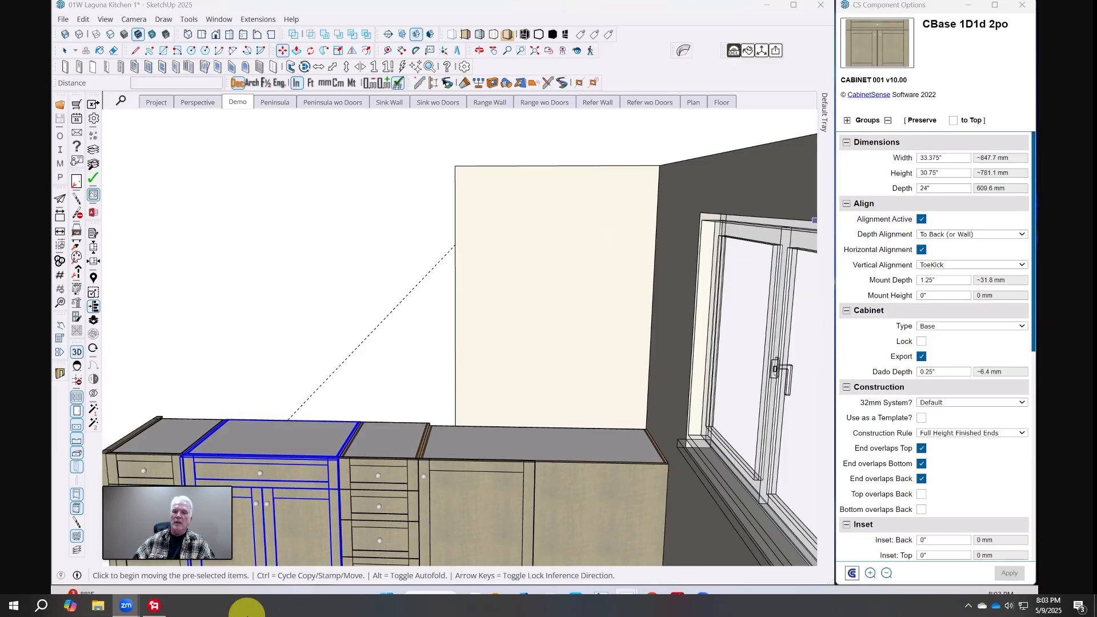
mouse_move(571, 228)
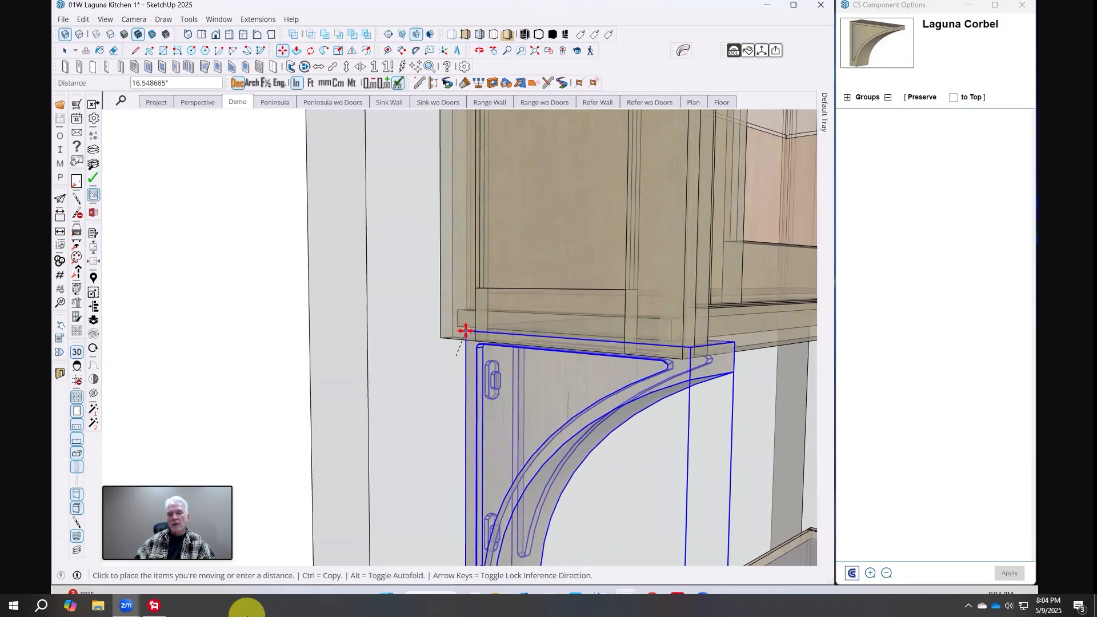
mouse_move(461, 328)
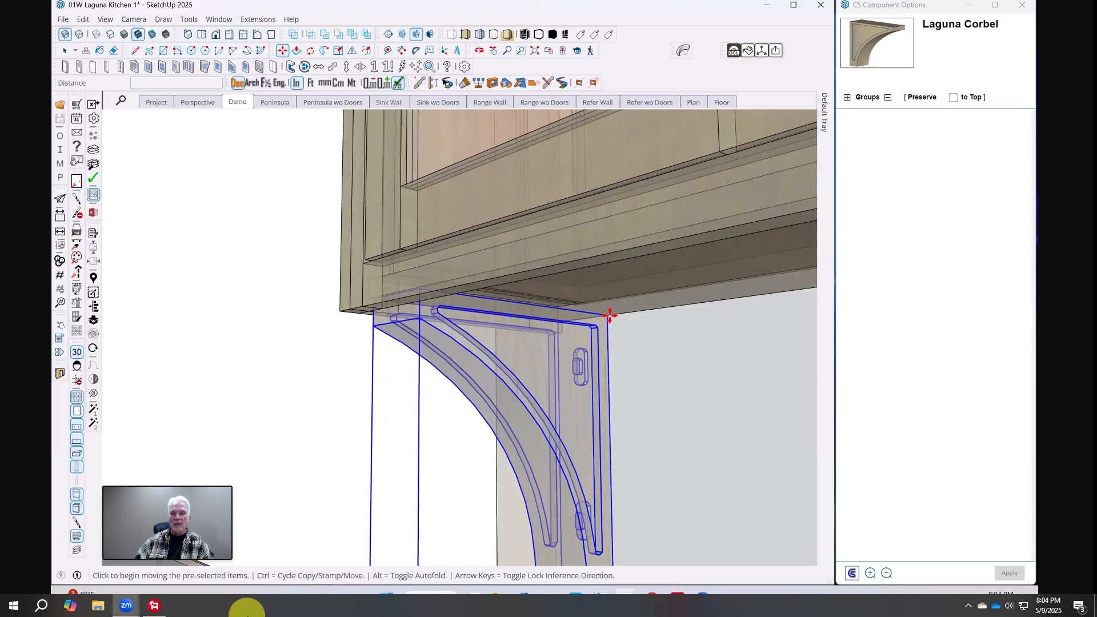
Finish positioning the Laguna corbels under the glass-door cabinet and open the Profile Dialog
left_click_drag(608, 316, 682, 305)
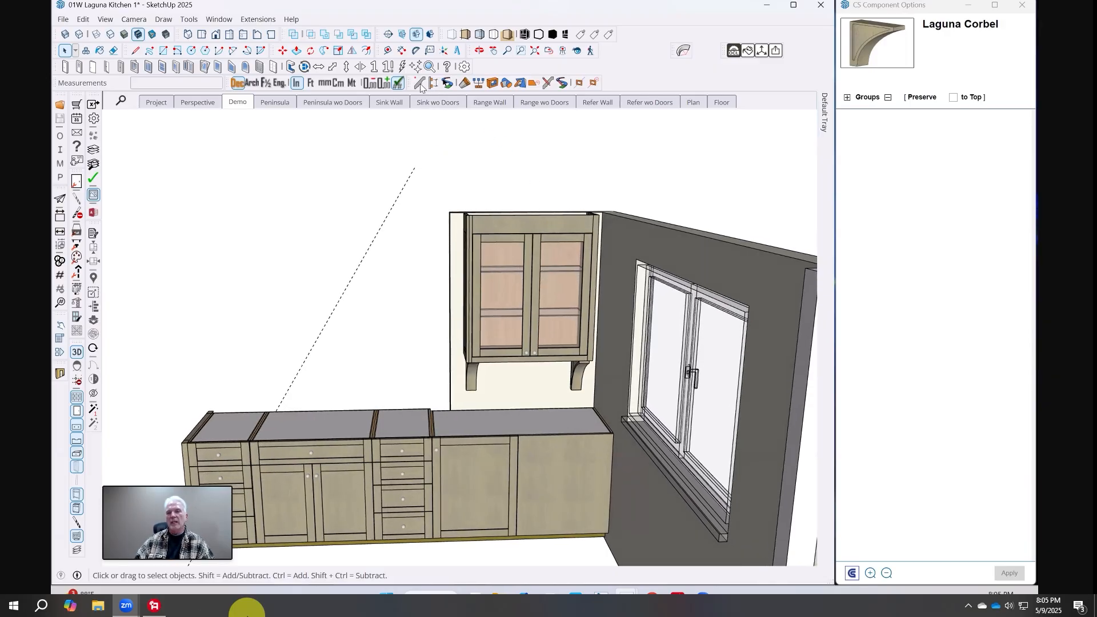
mouse_move(420, 82)
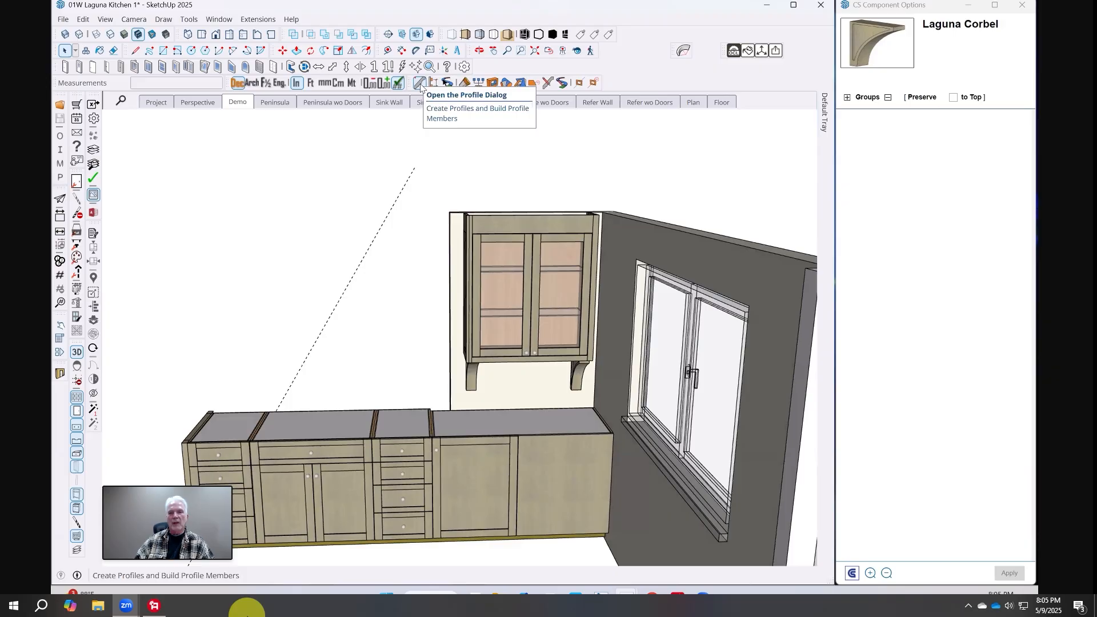
left_click(419, 82)
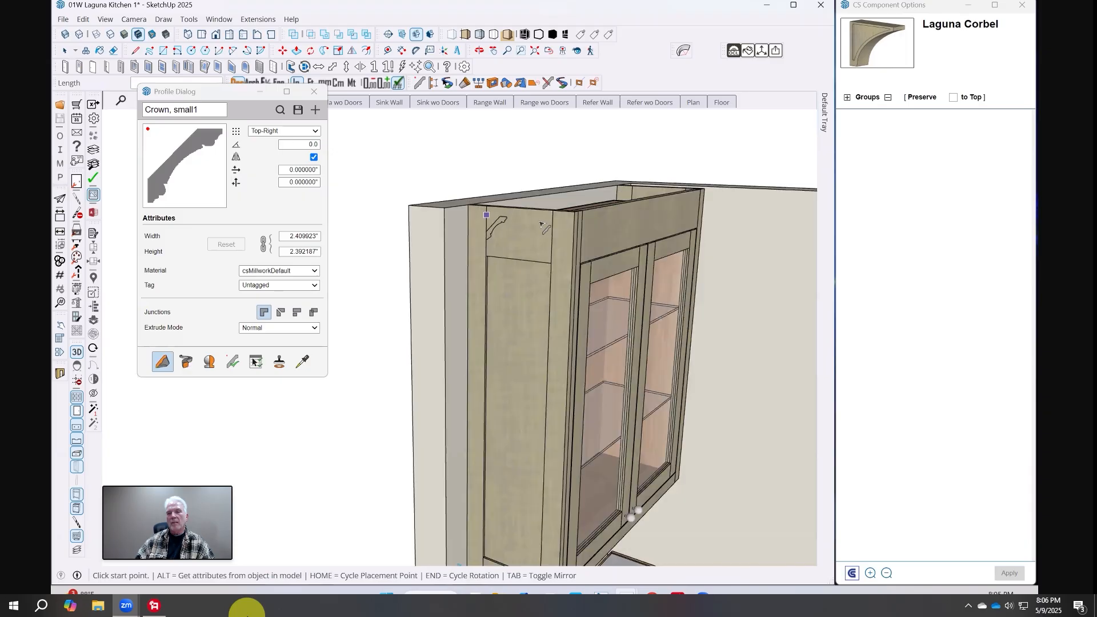
Run 'Crown, small1' moulding along the upper cabinet top, then switch to the B06 Final model
left_click(486, 215)
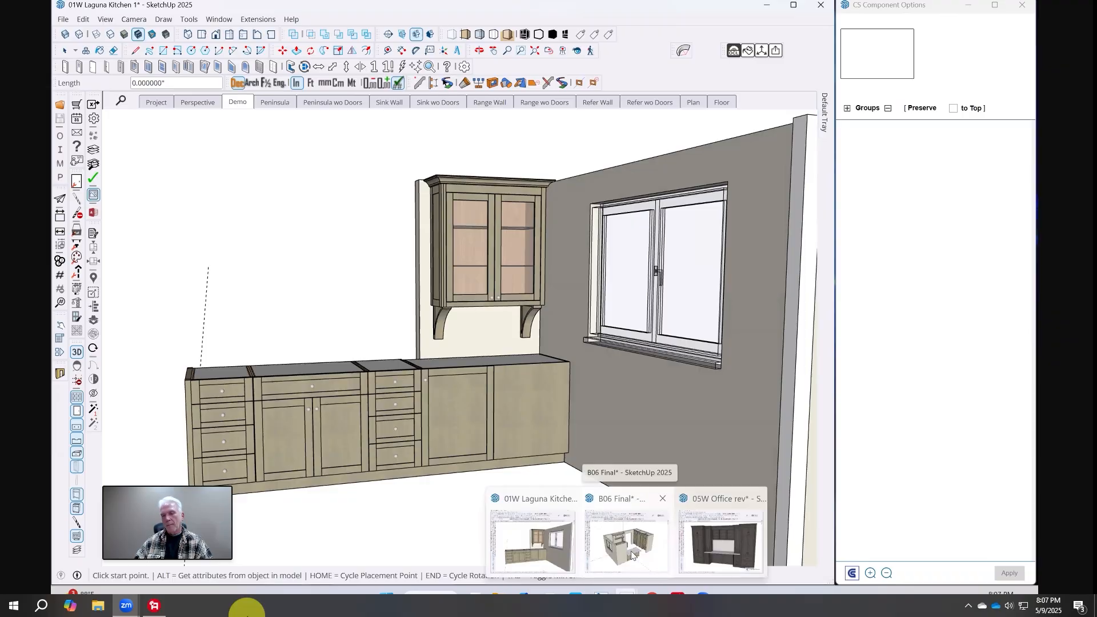
left_click(624, 542)
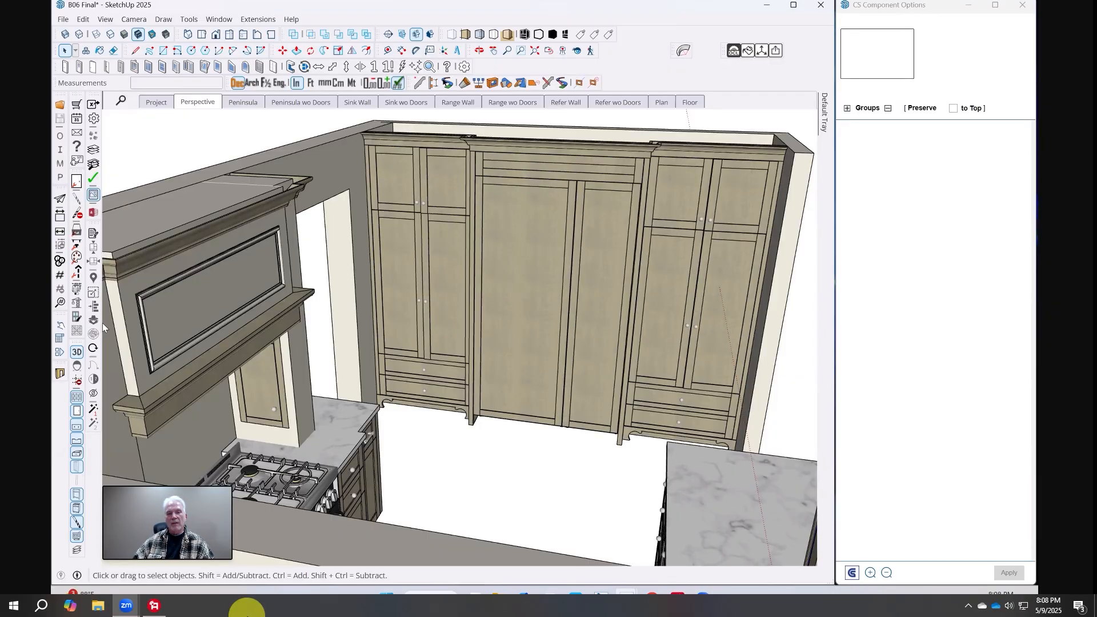
mouse_move(60, 326)
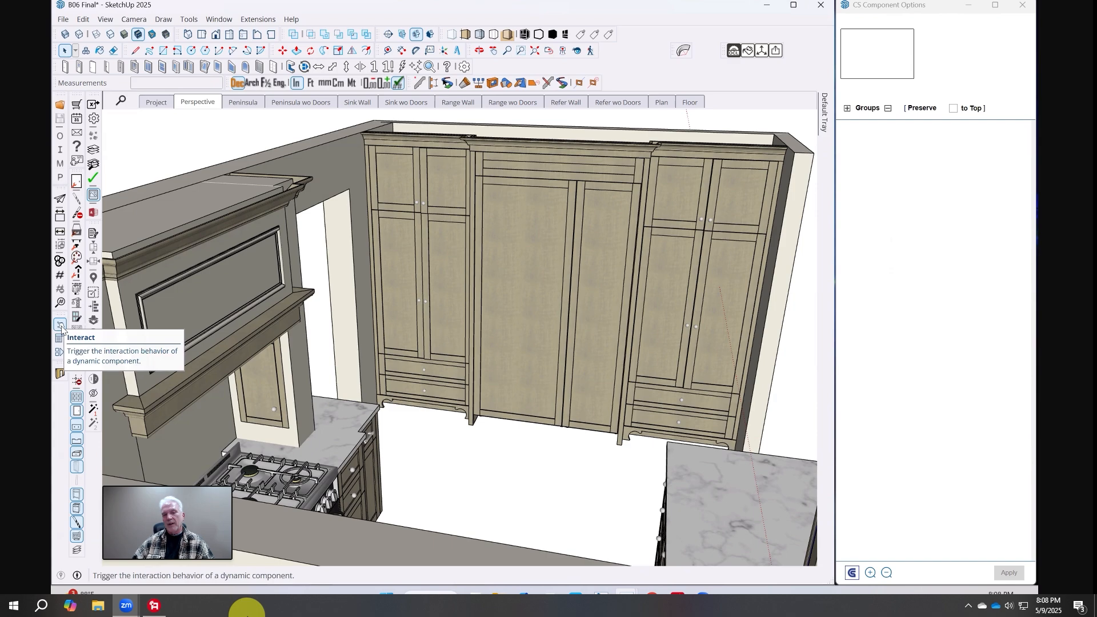
left_click(60, 325)
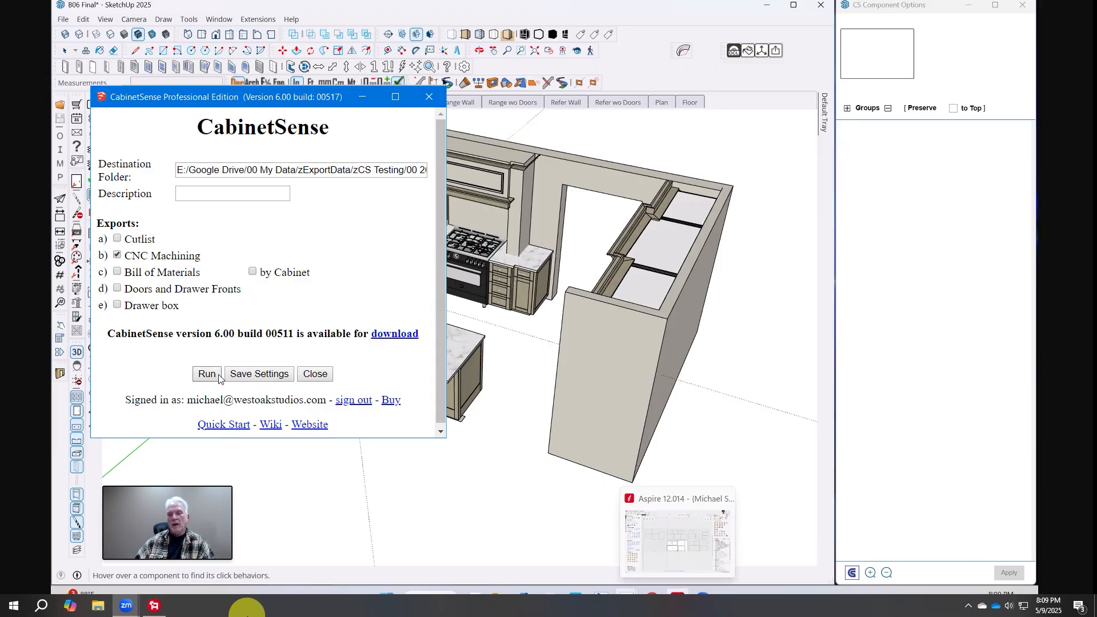
Run the CNC export on the selected part only, then dismiss the success notices and Messages window
left_click(206, 373)
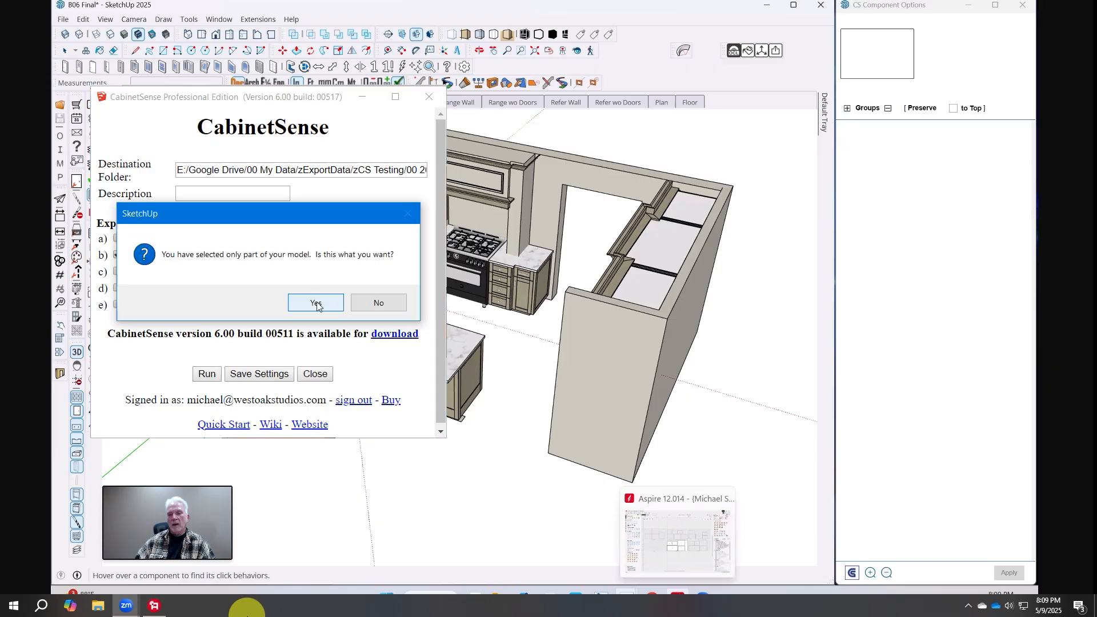
left_click(314, 302)
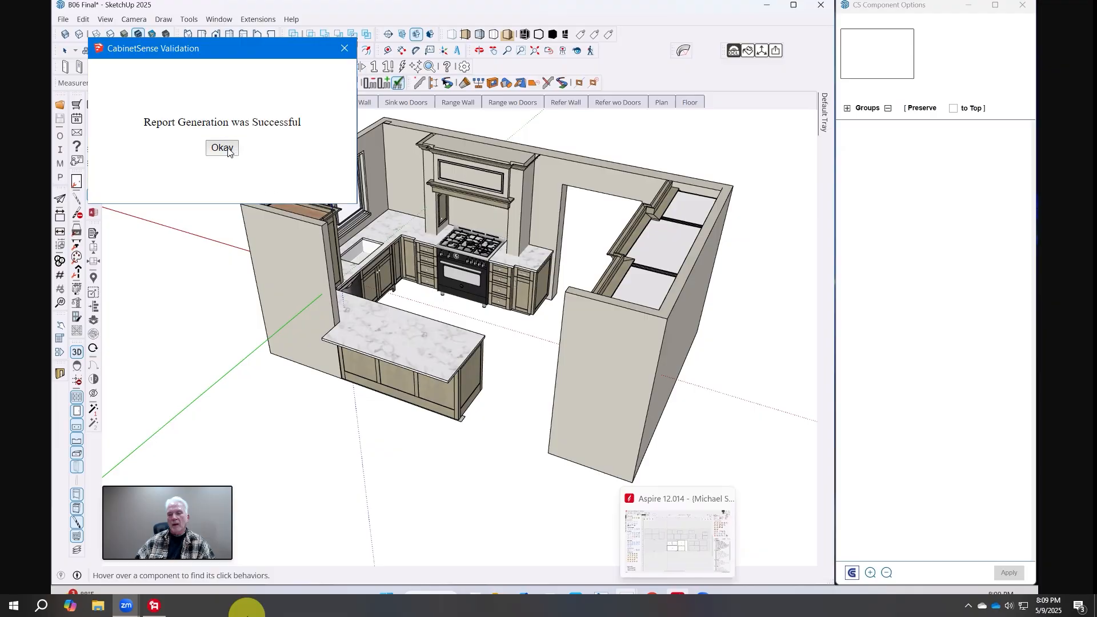
left_click(222, 147)
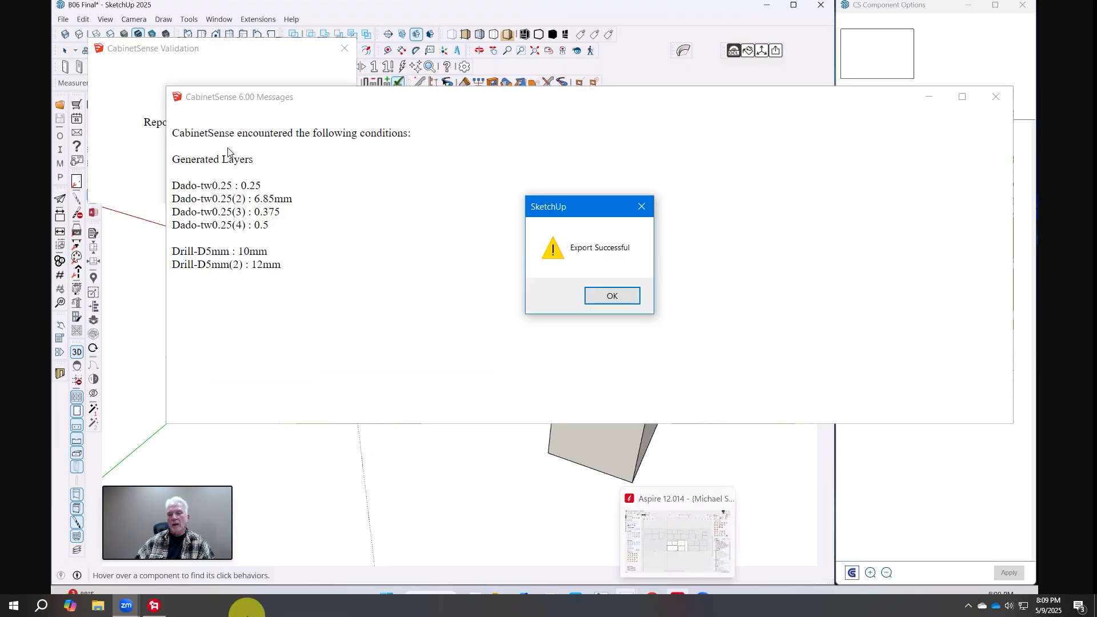
mouse_move(358, 273)
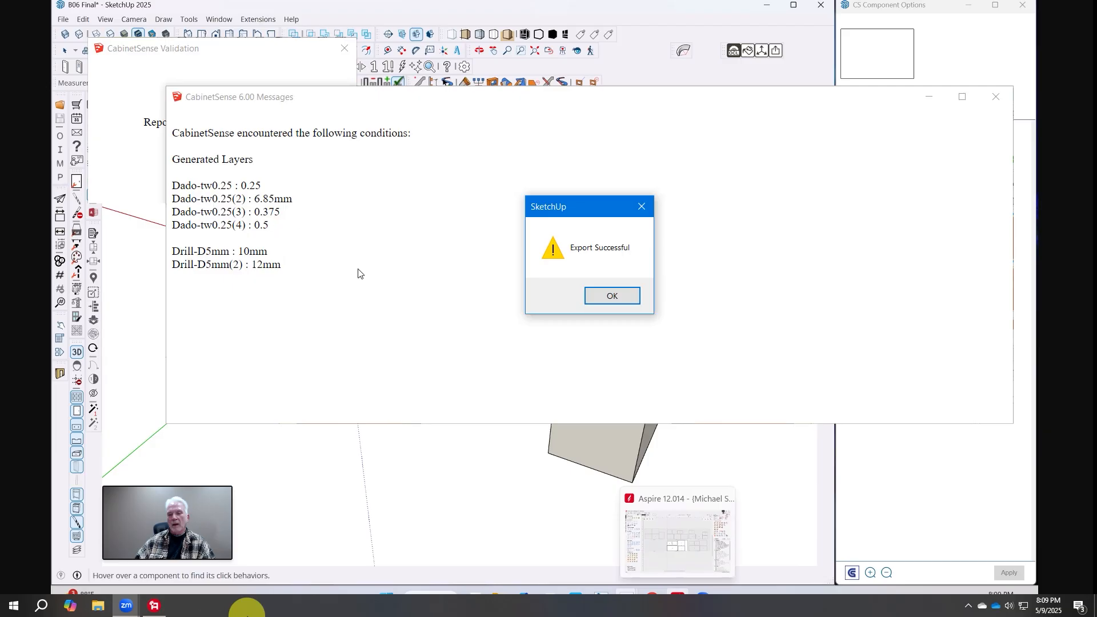
mouse_move(391, 291)
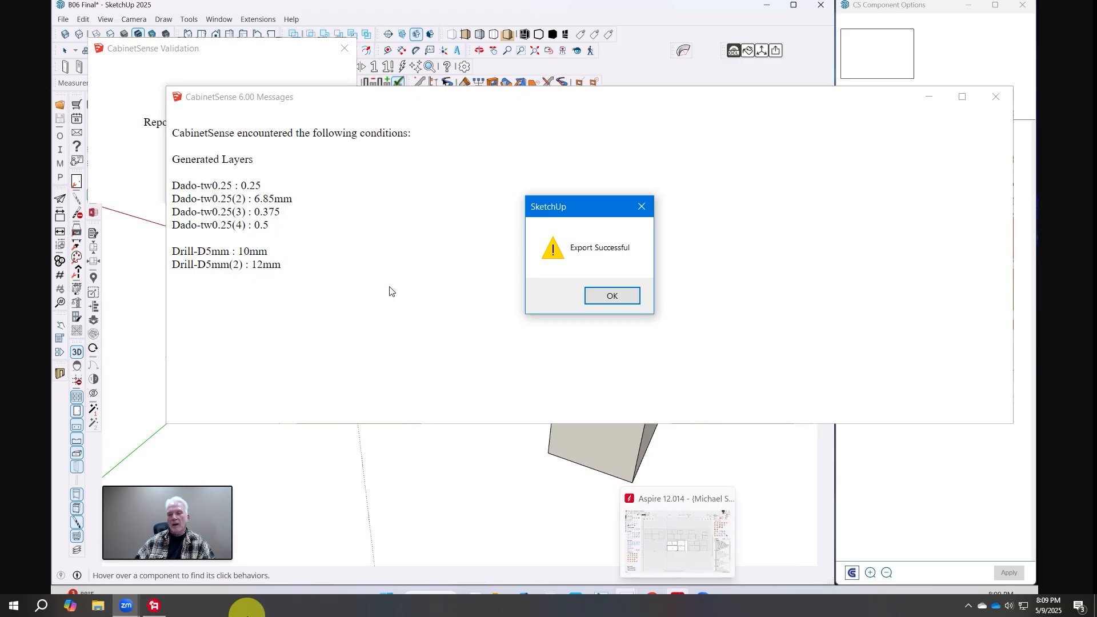
mouse_move(386, 265)
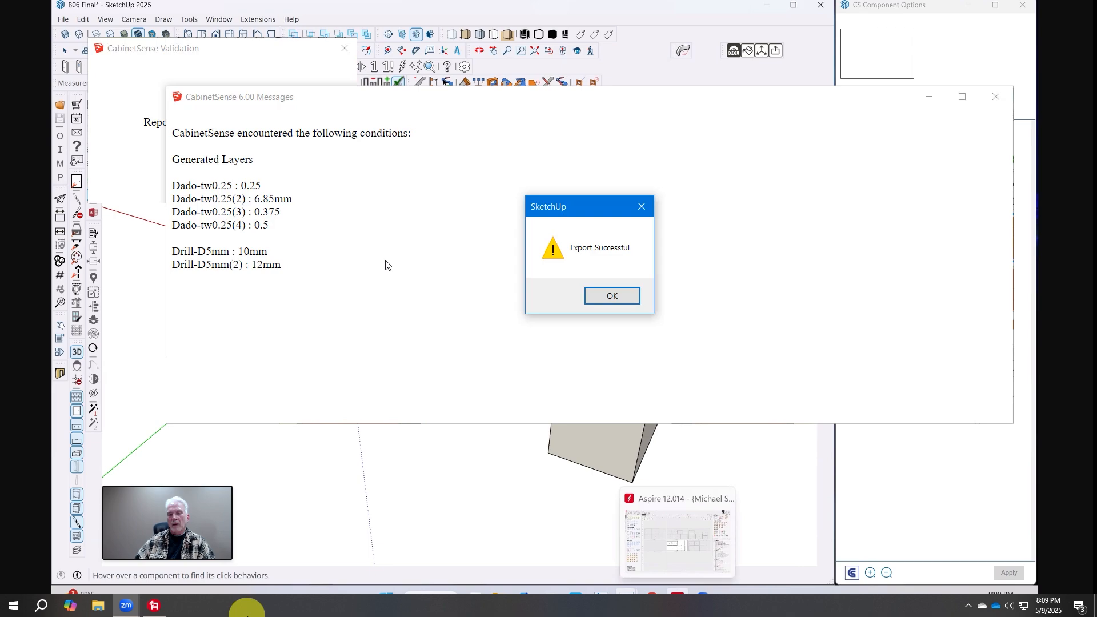
mouse_move(611, 312)
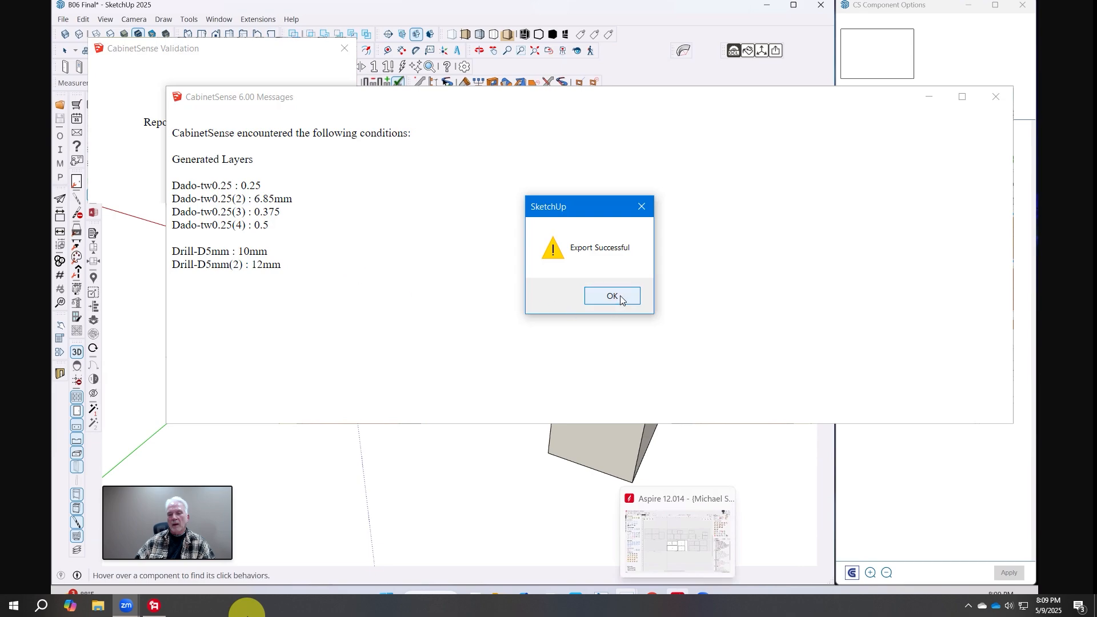
left_click(610, 296)
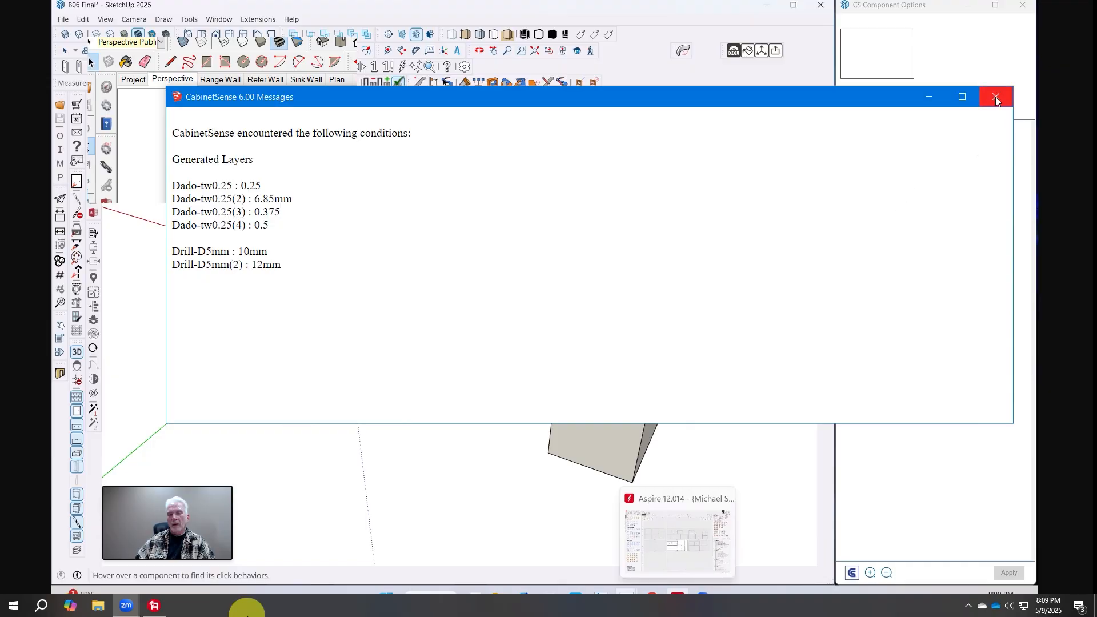
left_click(995, 97)
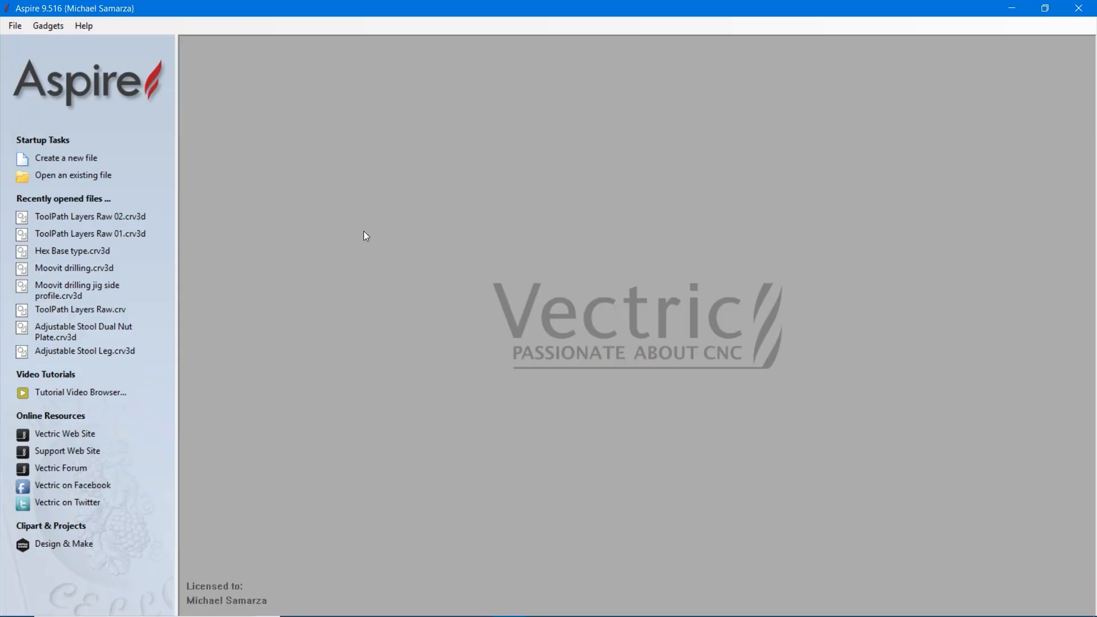
mouse_move(119, 116)
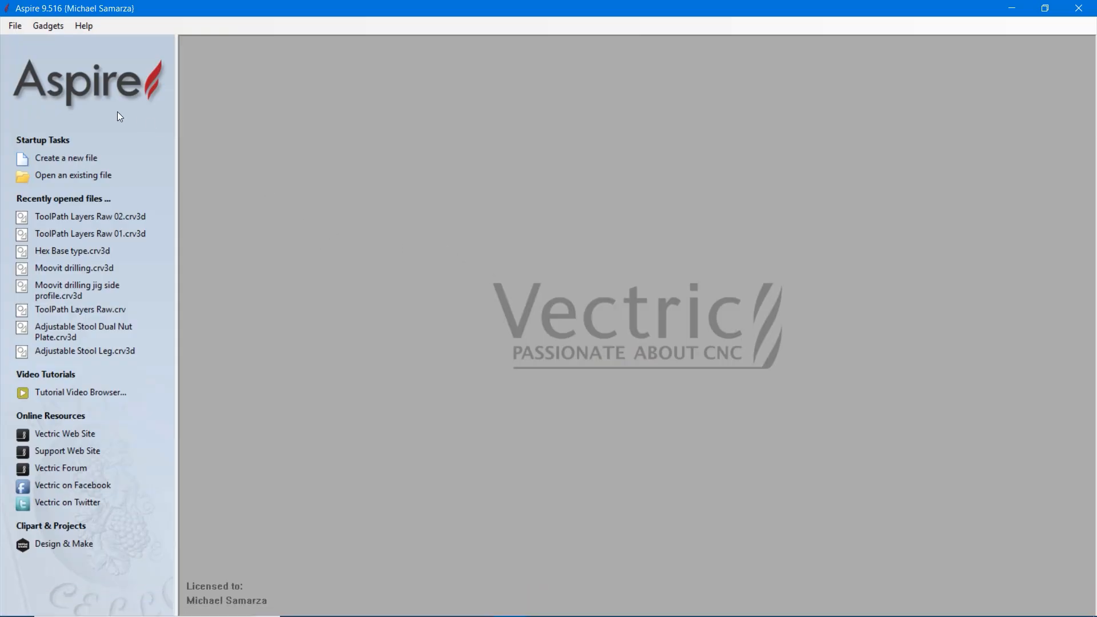
mouse_move(67, 83)
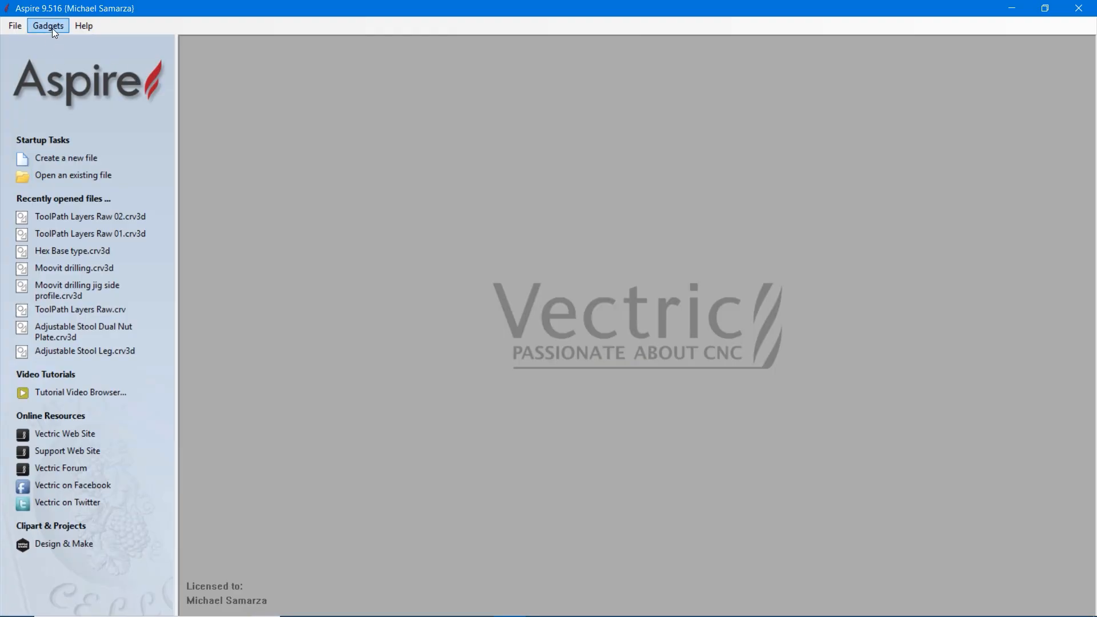
Launch the DXF Batch Processor gadget from Aspire's Gadgets menu
left_click(48, 26)
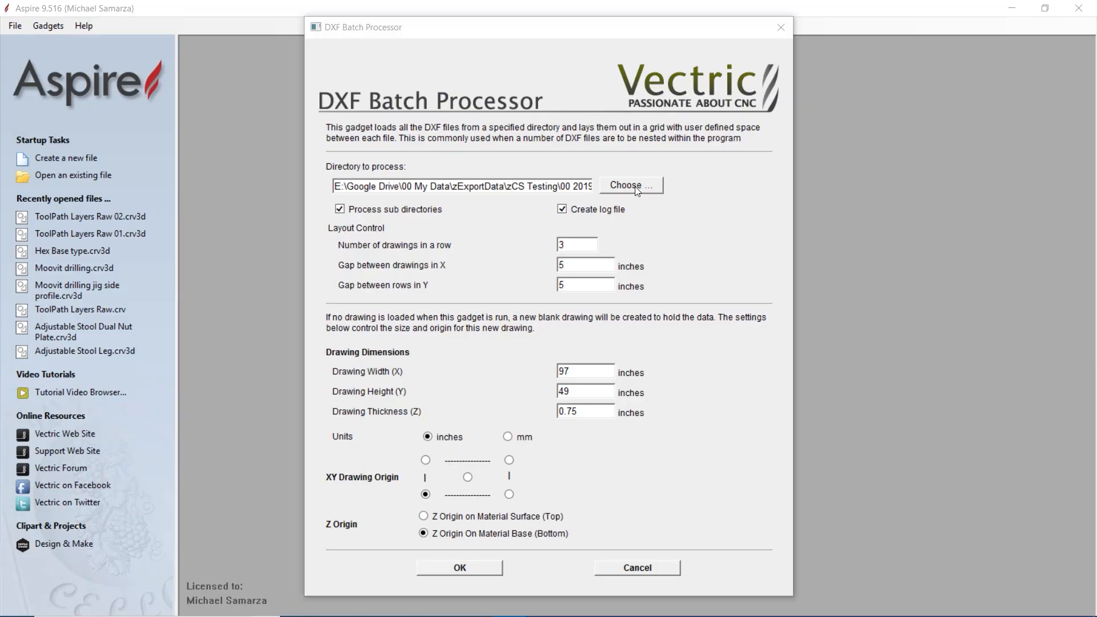
left_click(627, 185)
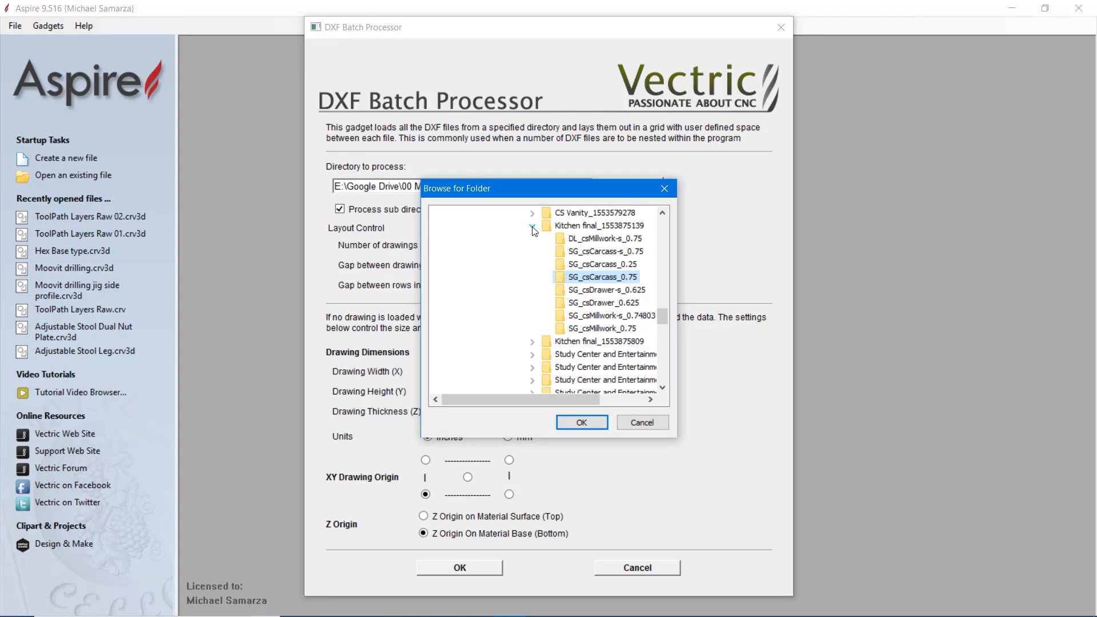
left_click(532, 225)
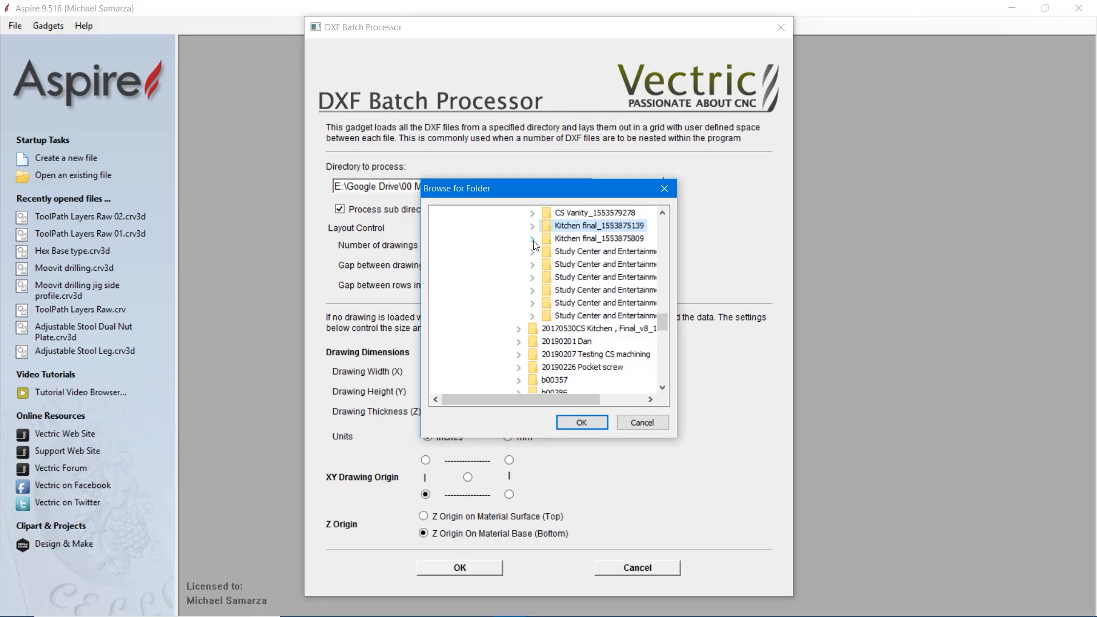
left_click(533, 239)
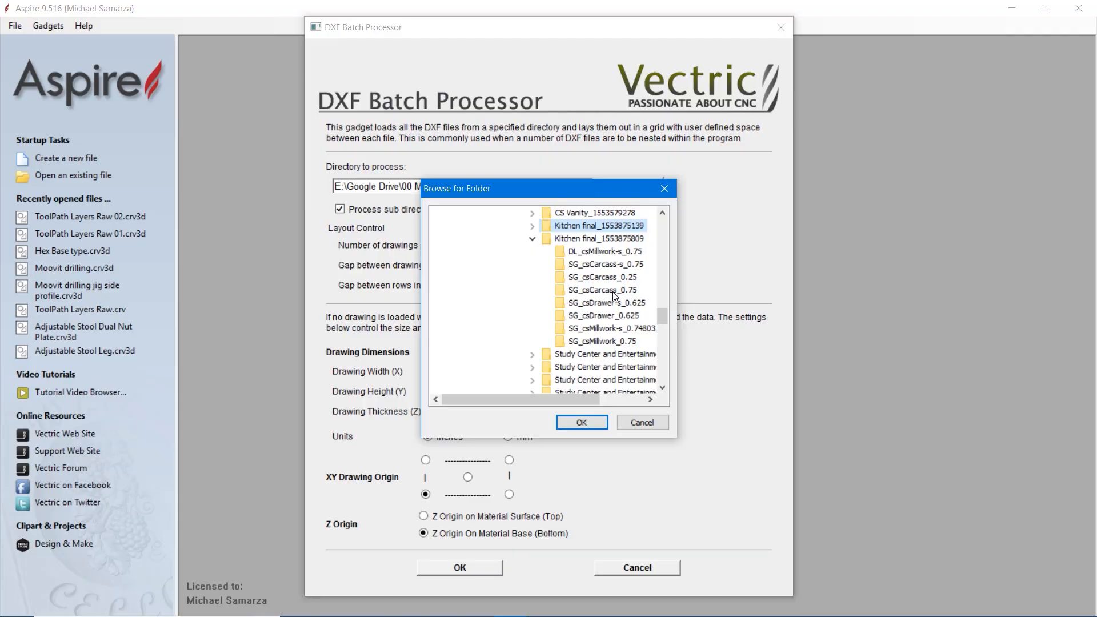
left_click(601, 290)
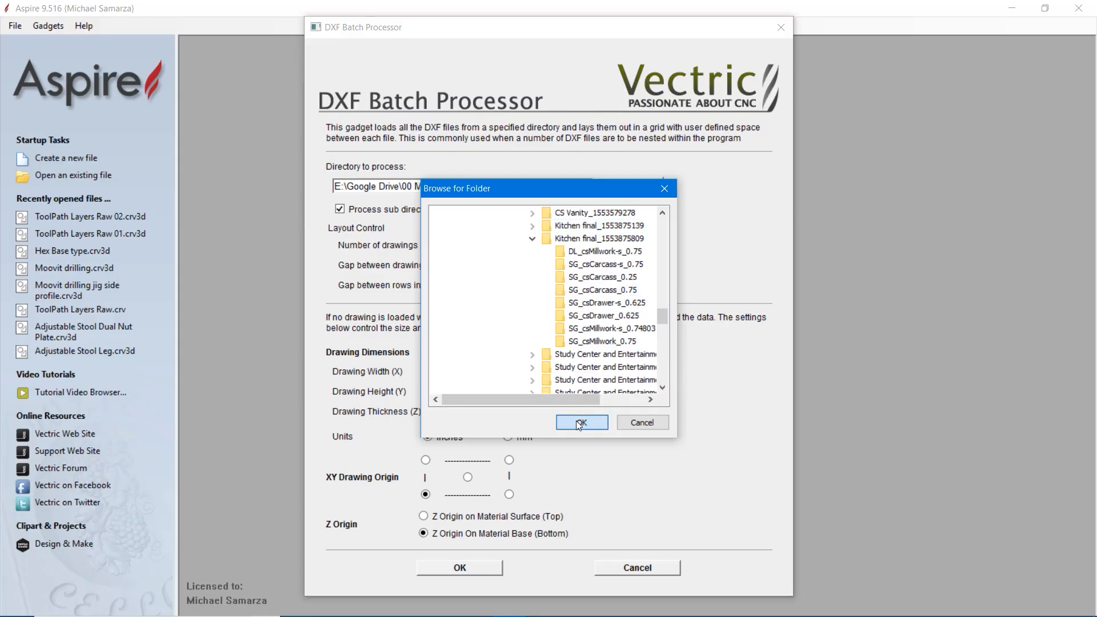
left_click(581, 421)
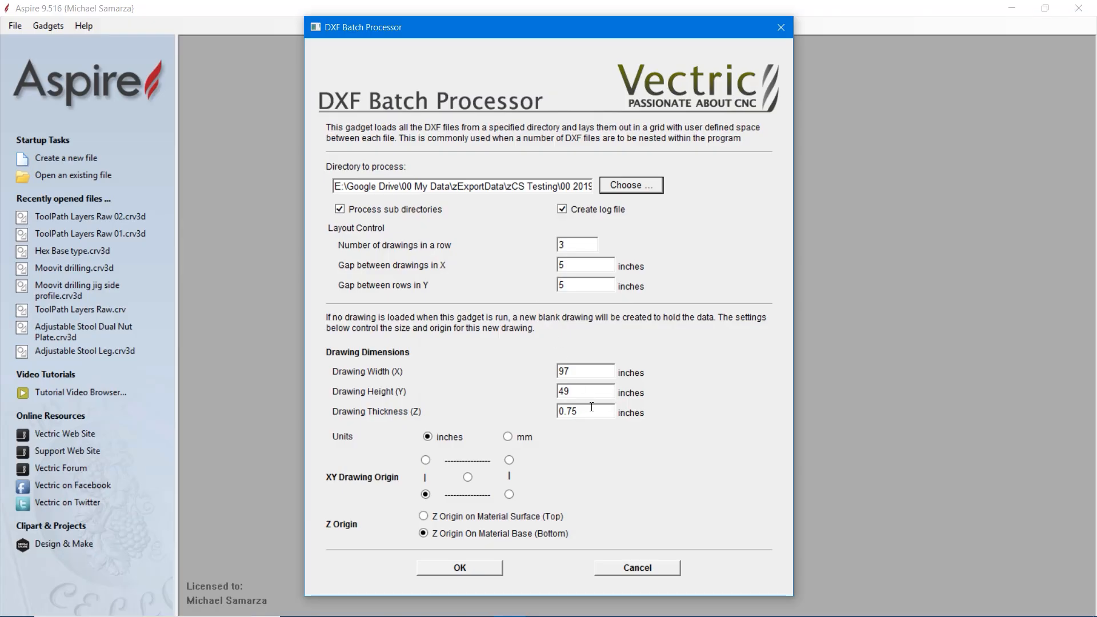
mouse_move(600, 412)
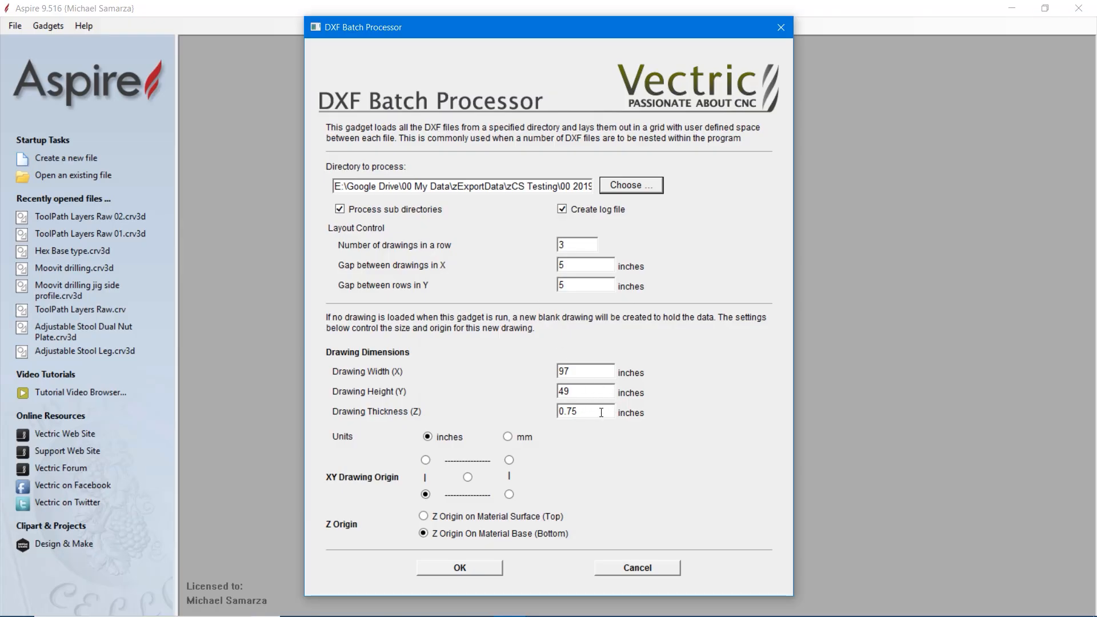
mouse_move(537, 430)
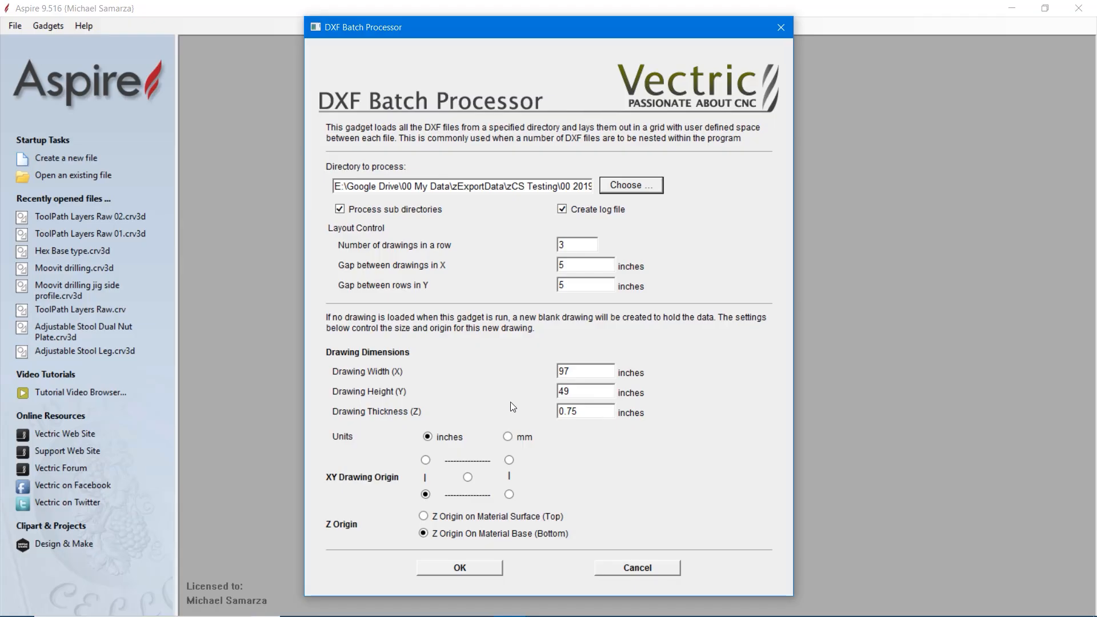
mouse_move(480, 539)
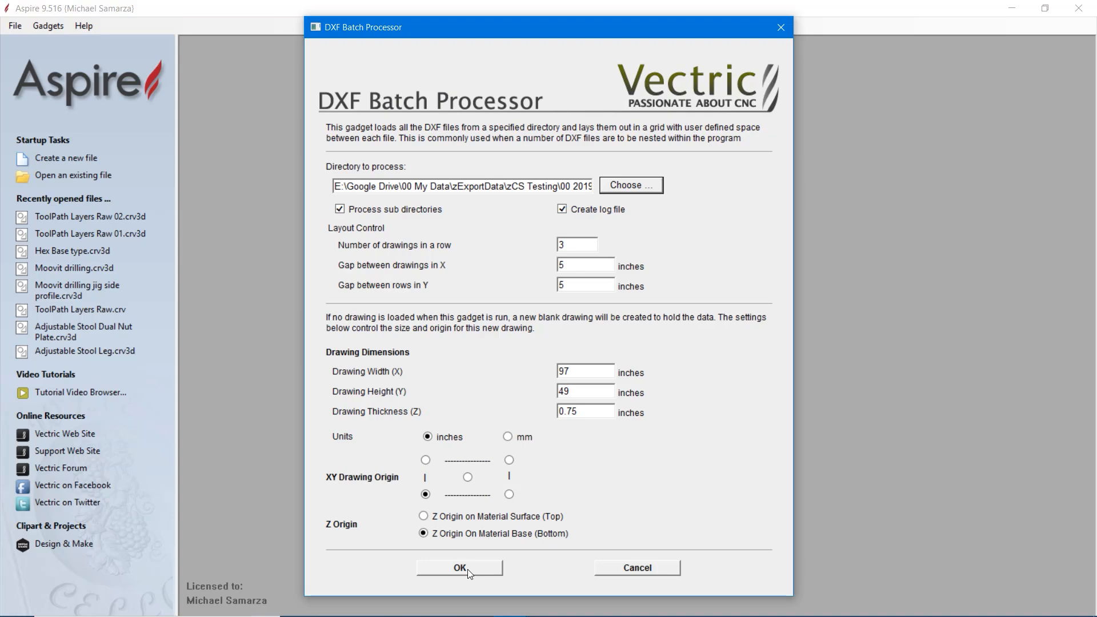
Confirm the DXF Batch Processor with its existing directory and layout settings to nest the parts
left_click(459, 568)
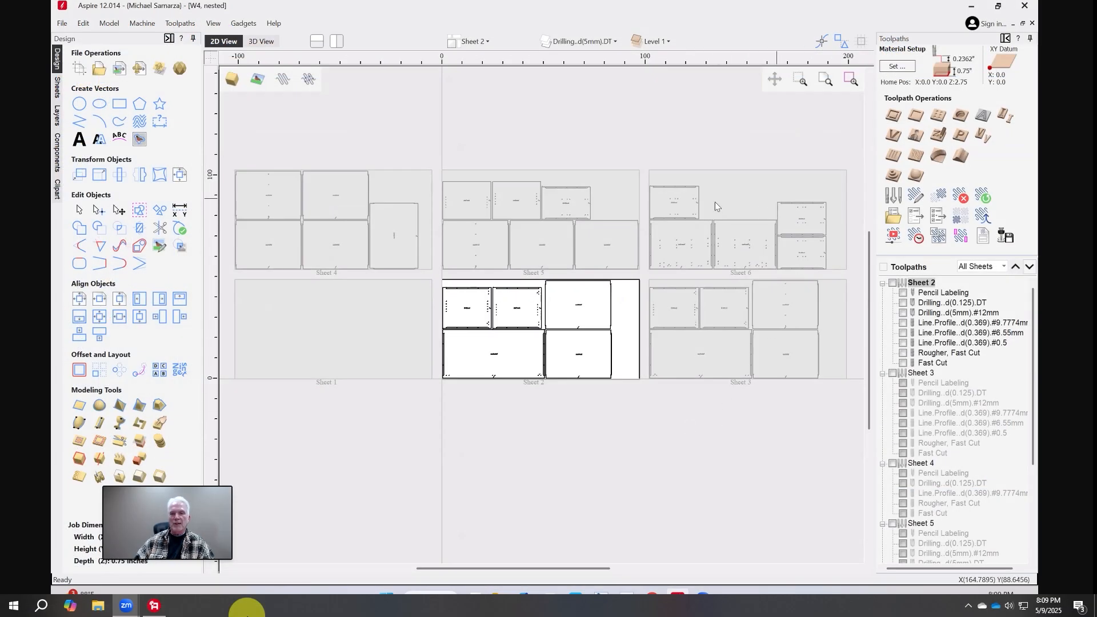
mouse_move(377, 231)
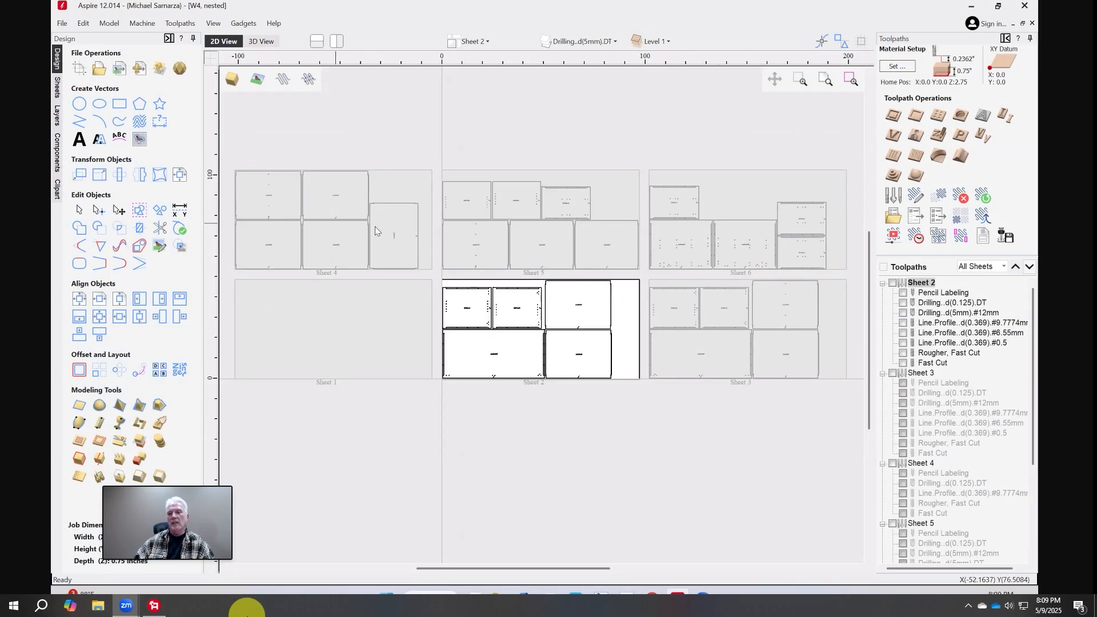
mouse_move(761, 228)
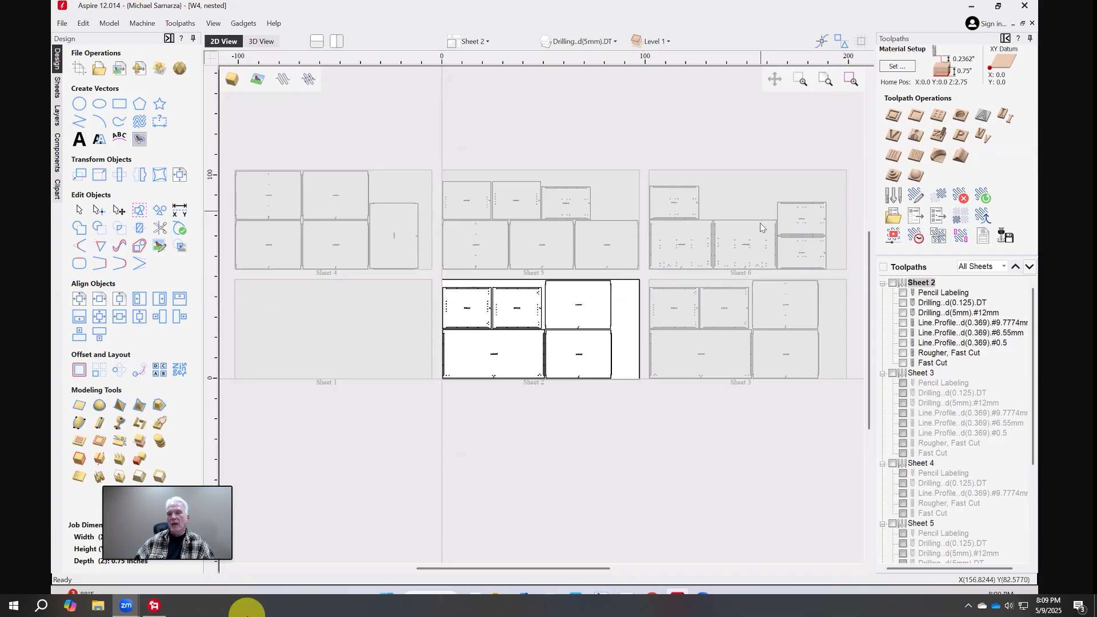
mouse_move(738, 321)
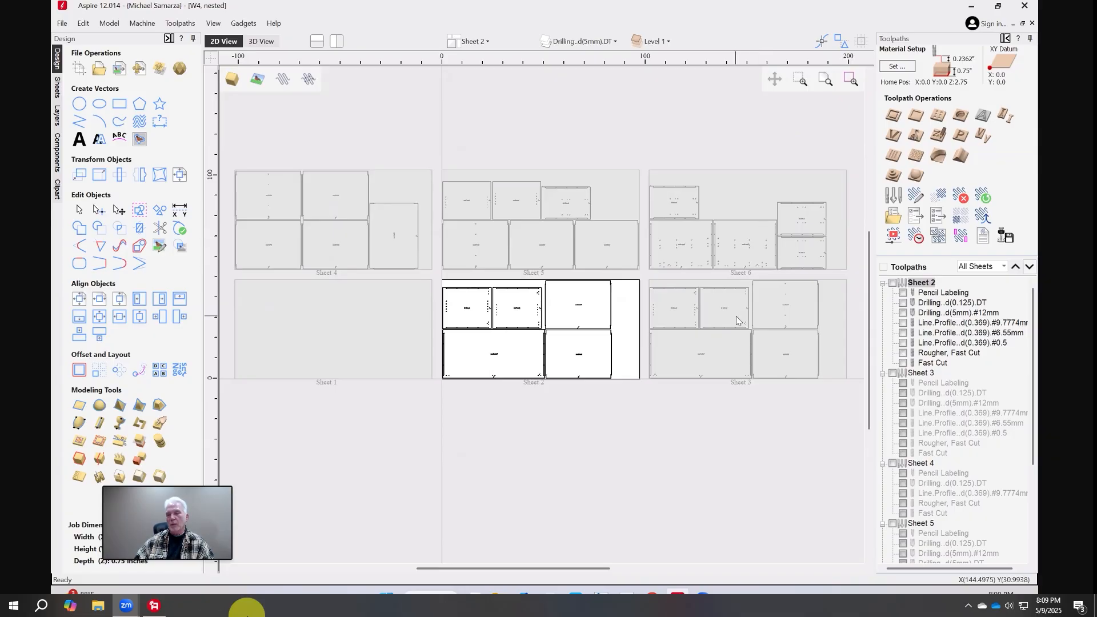
mouse_move(739, 321)
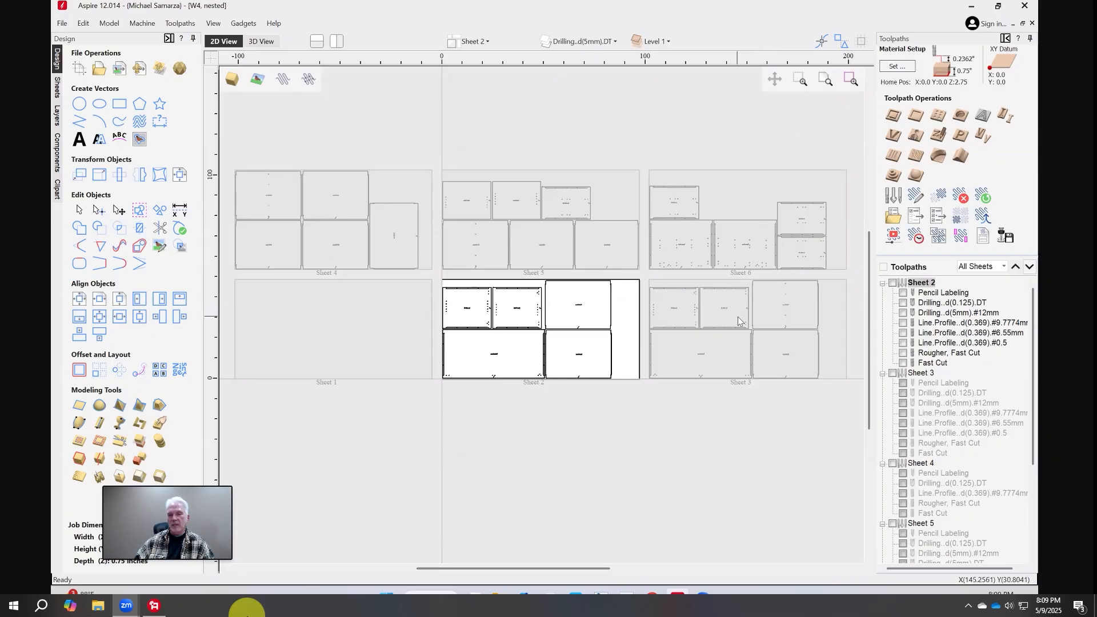
mouse_move(621, 390)
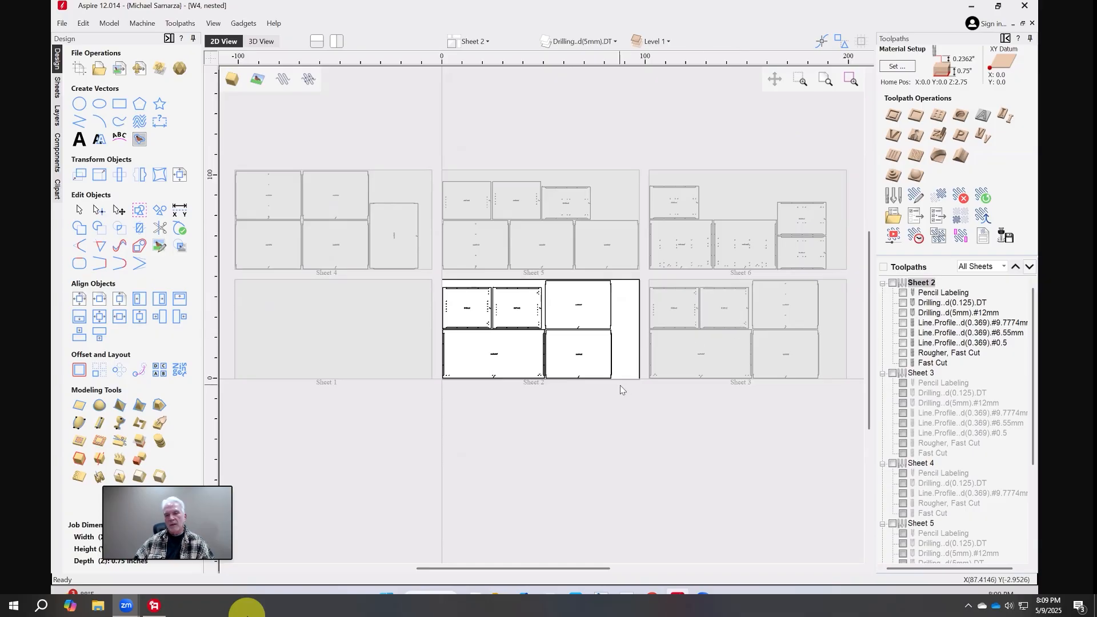
scroll("down", 3)
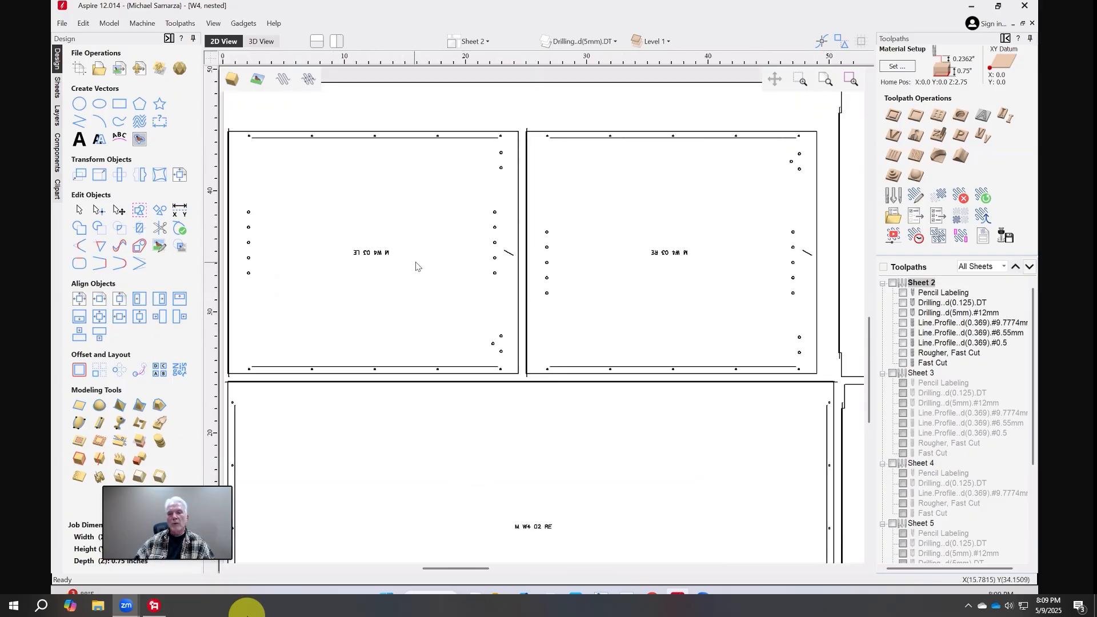
scroll("down", 3)
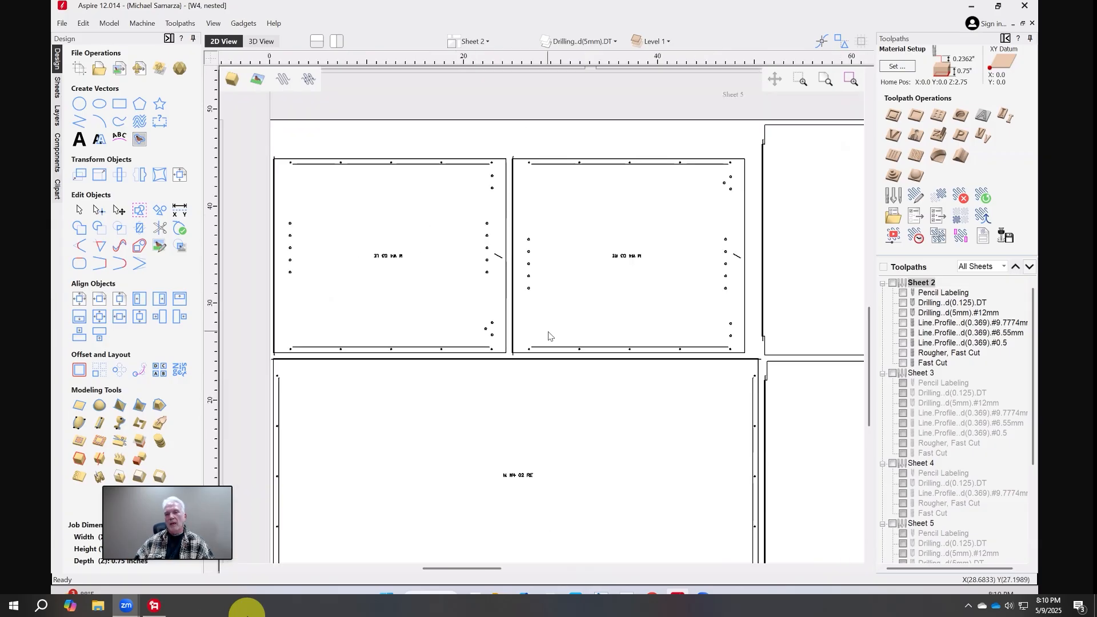
mouse_move(396, 278)
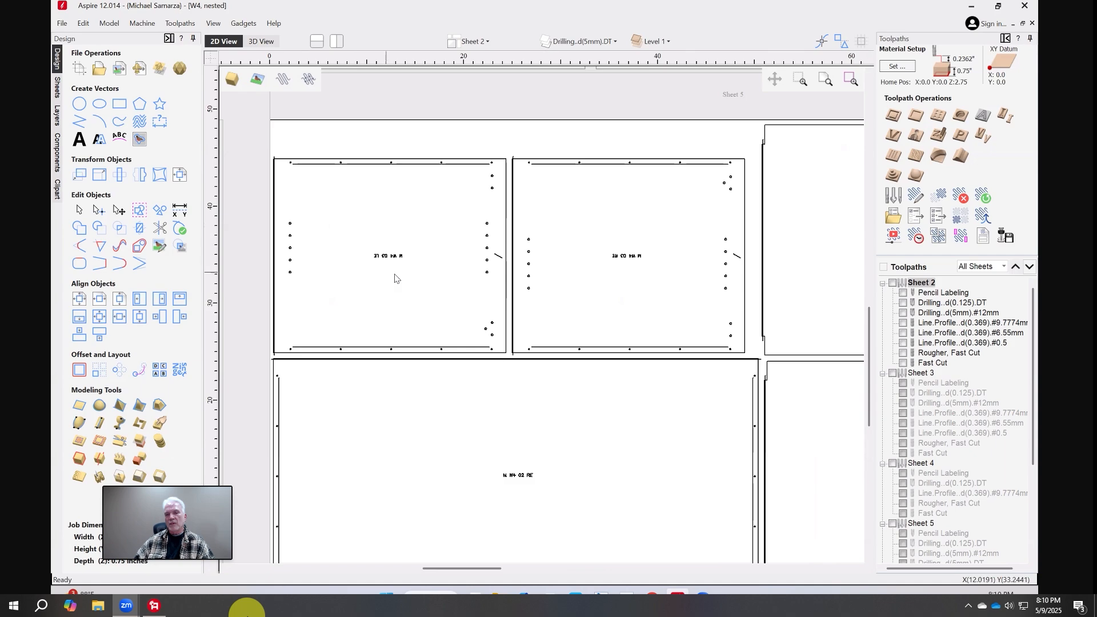
mouse_move(539, 346)
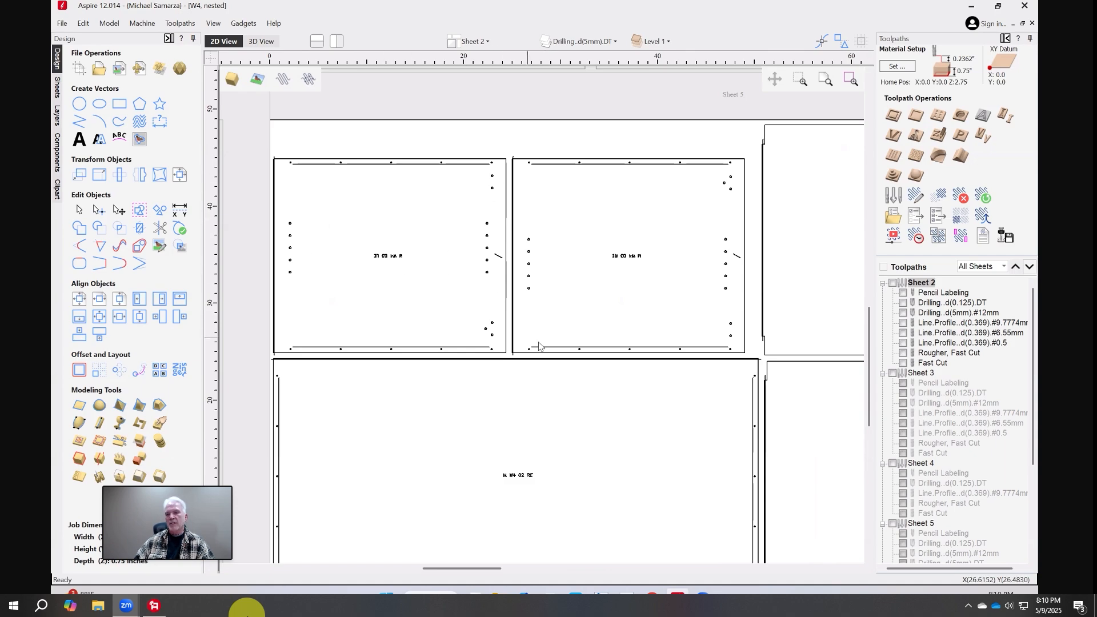
scroll("down", 3)
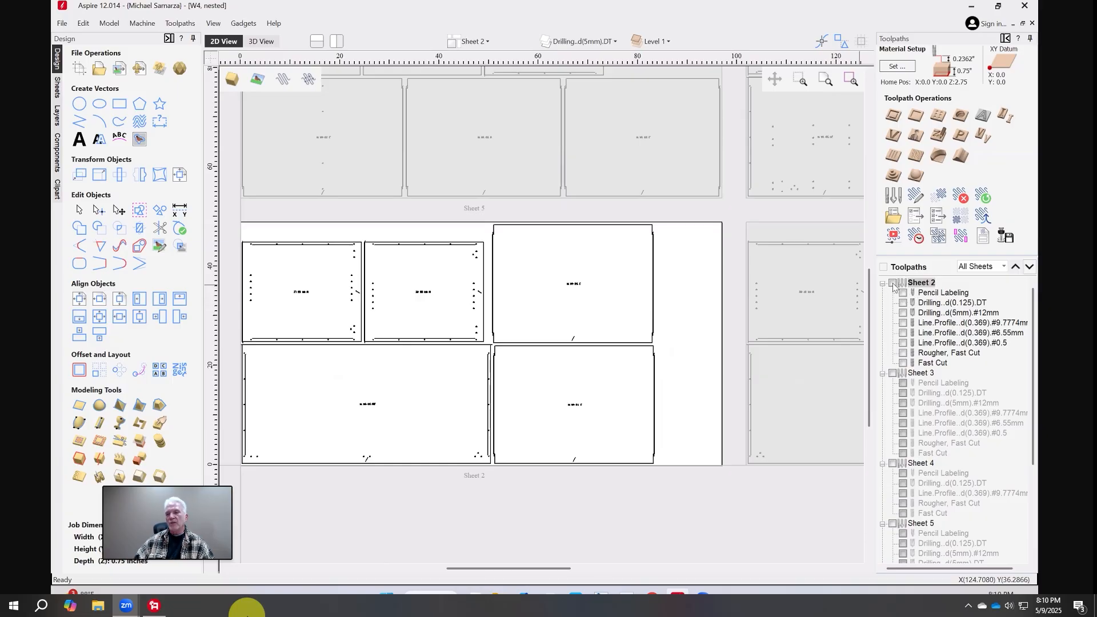
Make all Sheet 2 toolpaths visible and preview their cutting on the material
left_click(903, 283)
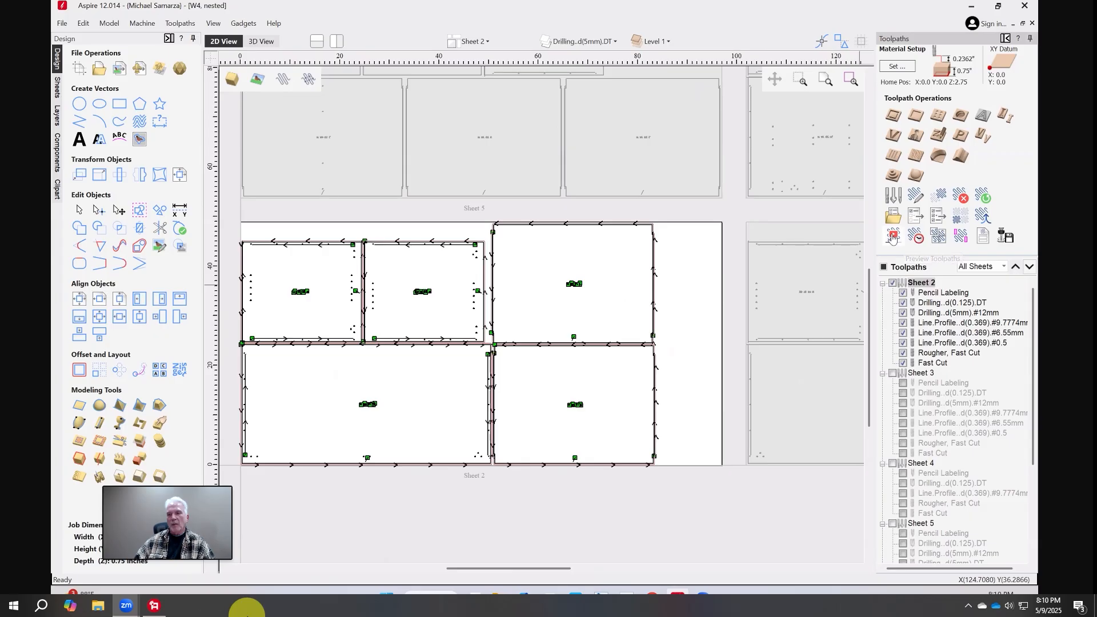
left_click(893, 235)
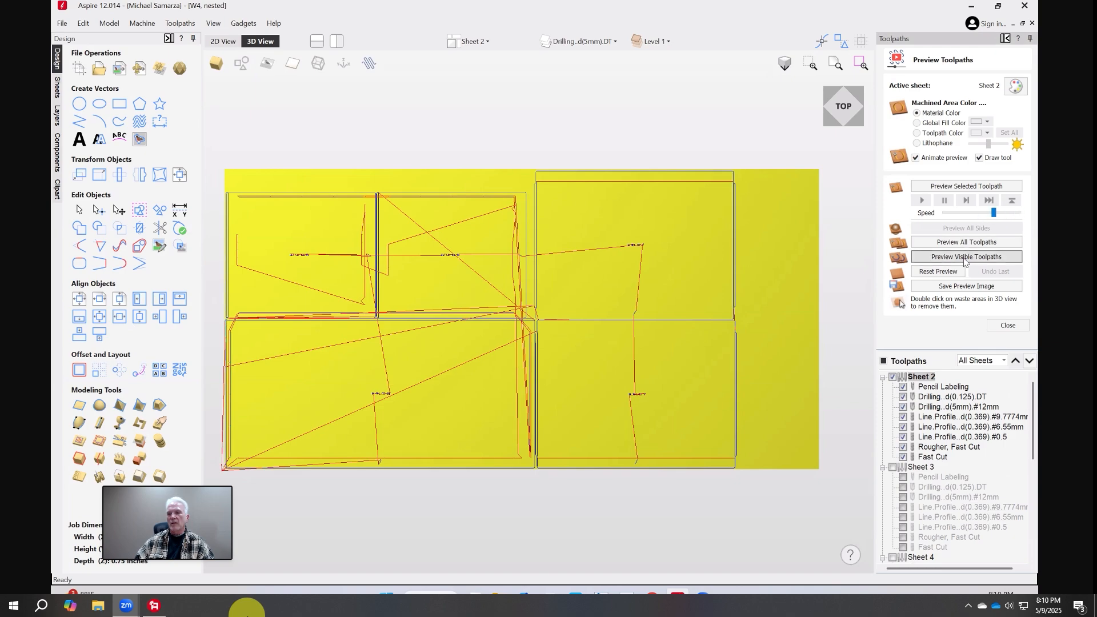
left_click(938, 271)
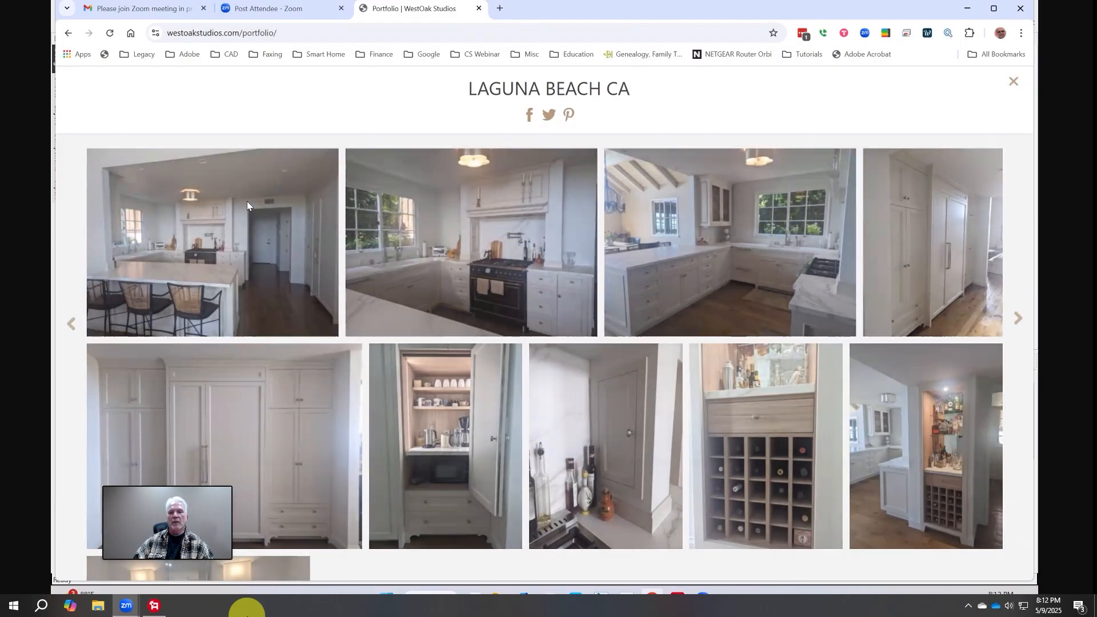
Open the first Laguna Beach photo and advance nine photos to the built-in wine bar
left_click(212, 241)
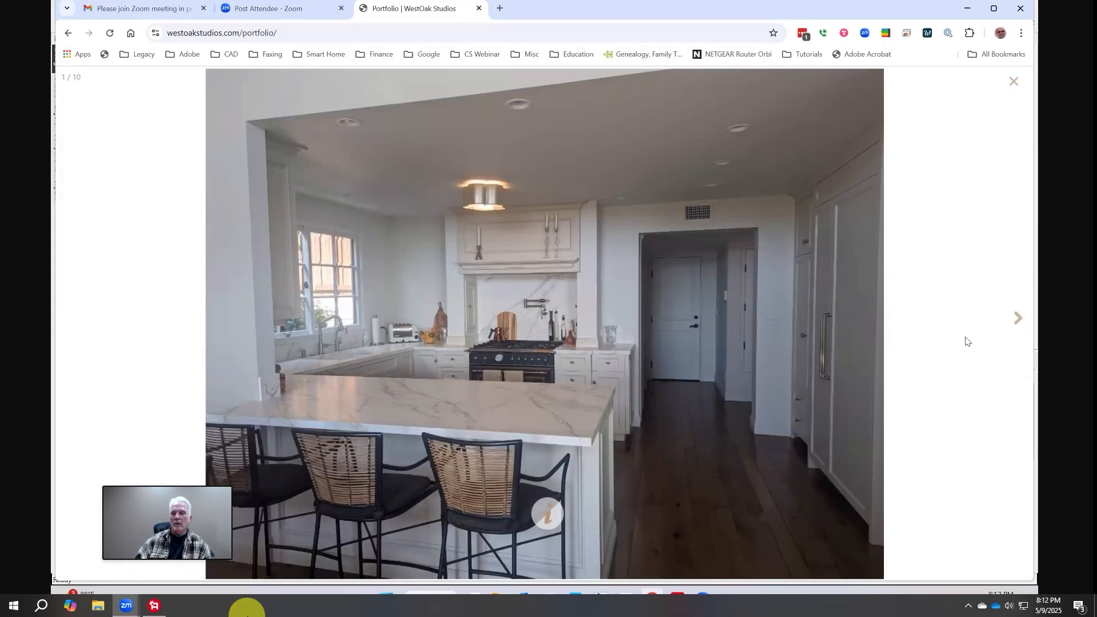
left_click(1016, 318)
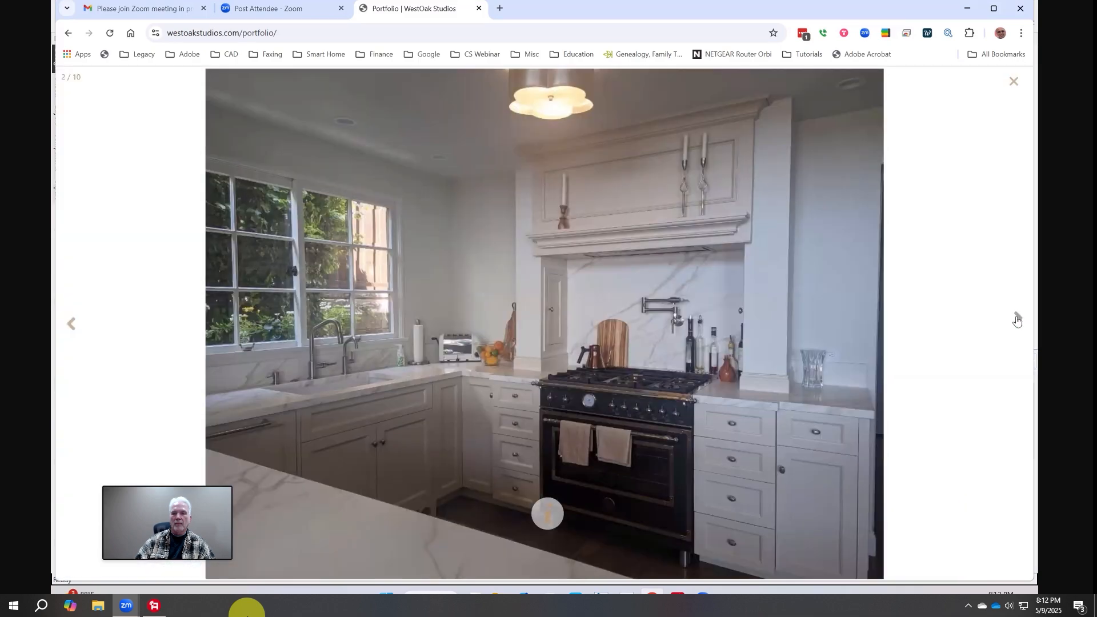
left_click(1017, 323)
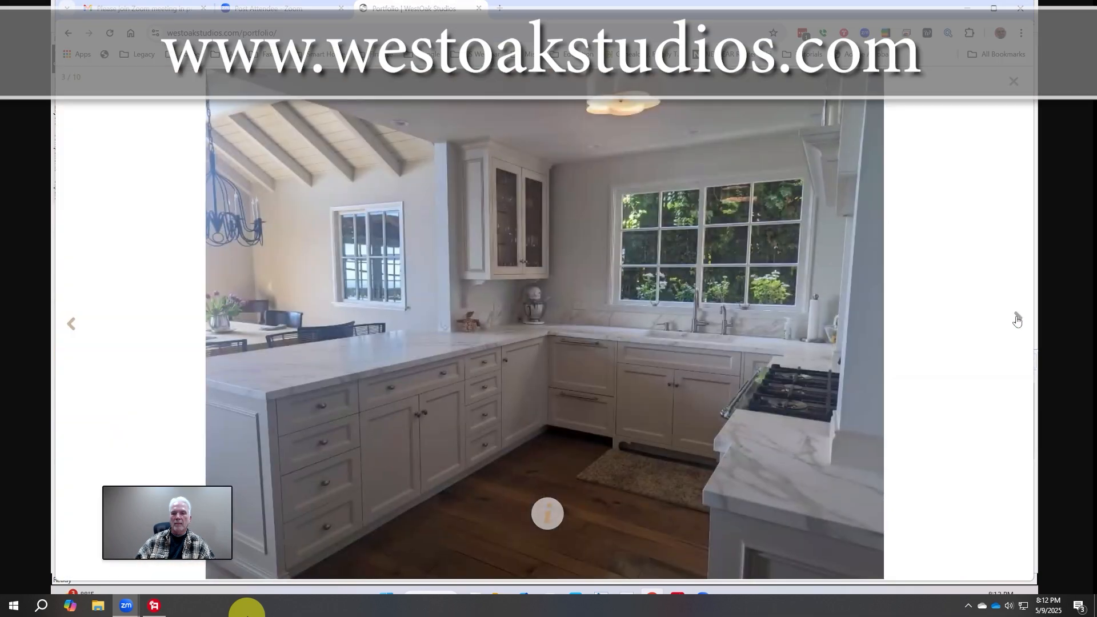
left_click(1018, 324)
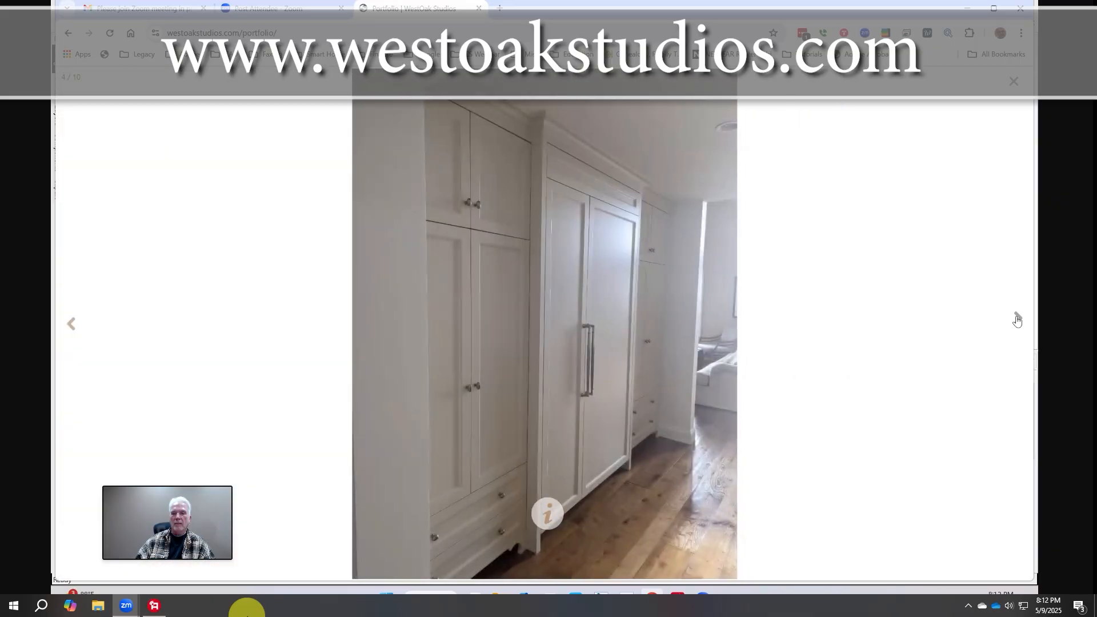
left_click(1016, 322)
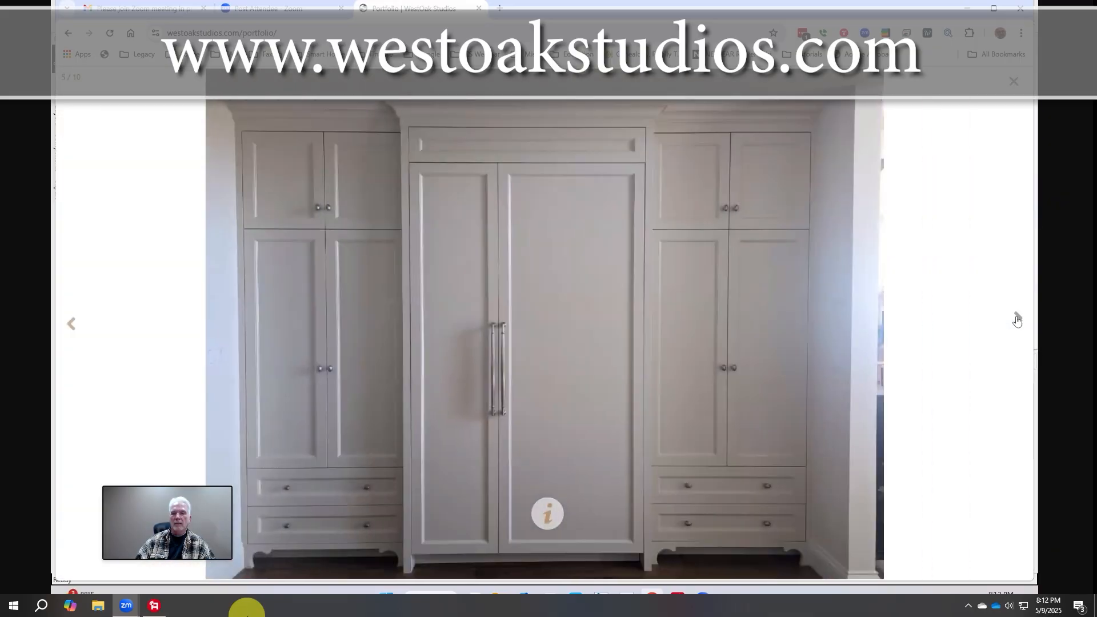
left_click(1017, 323)
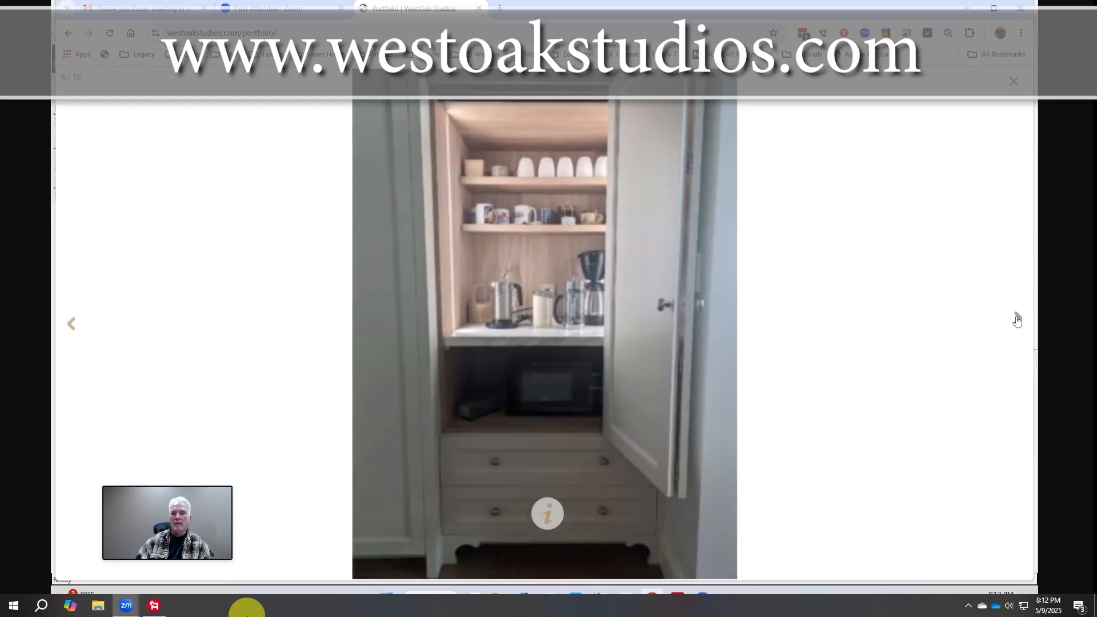
left_click(1016, 322)
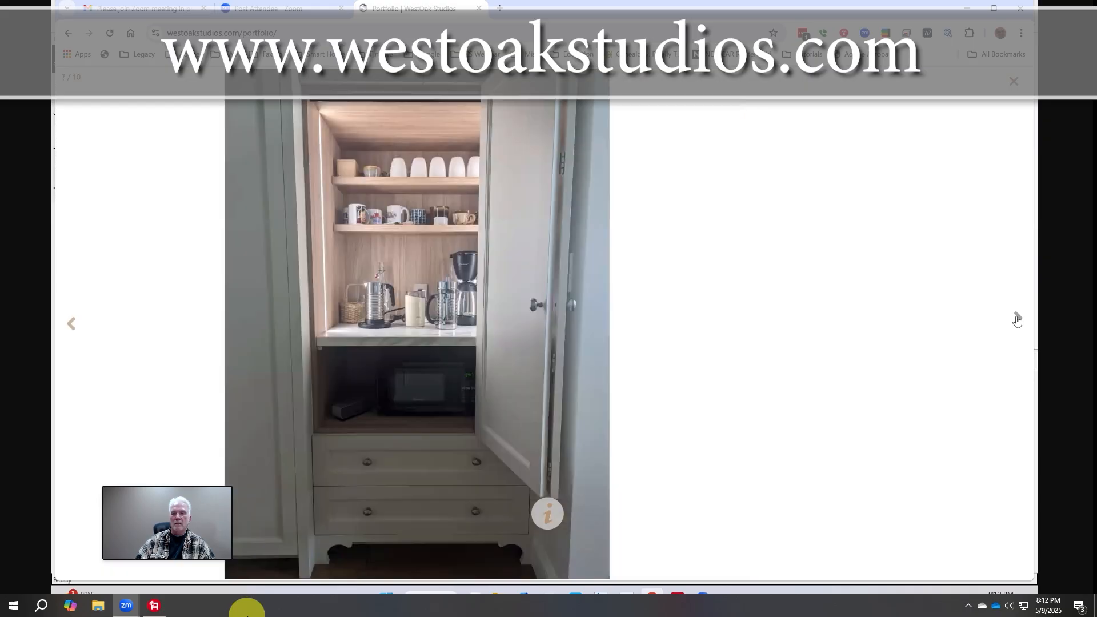
left_click(1017, 324)
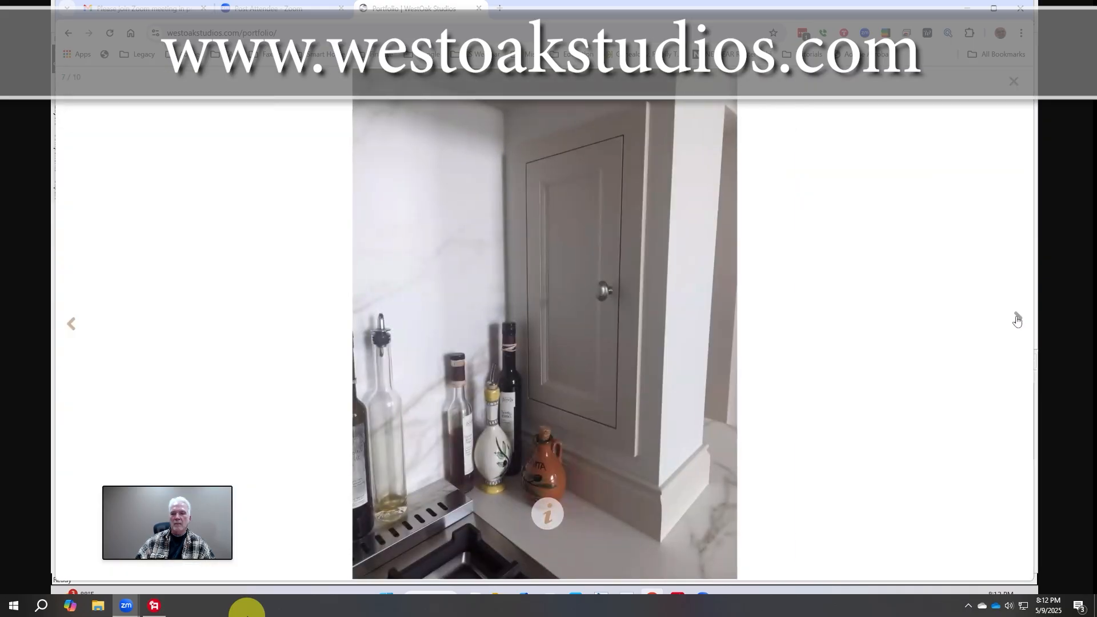
left_click(1017, 323)
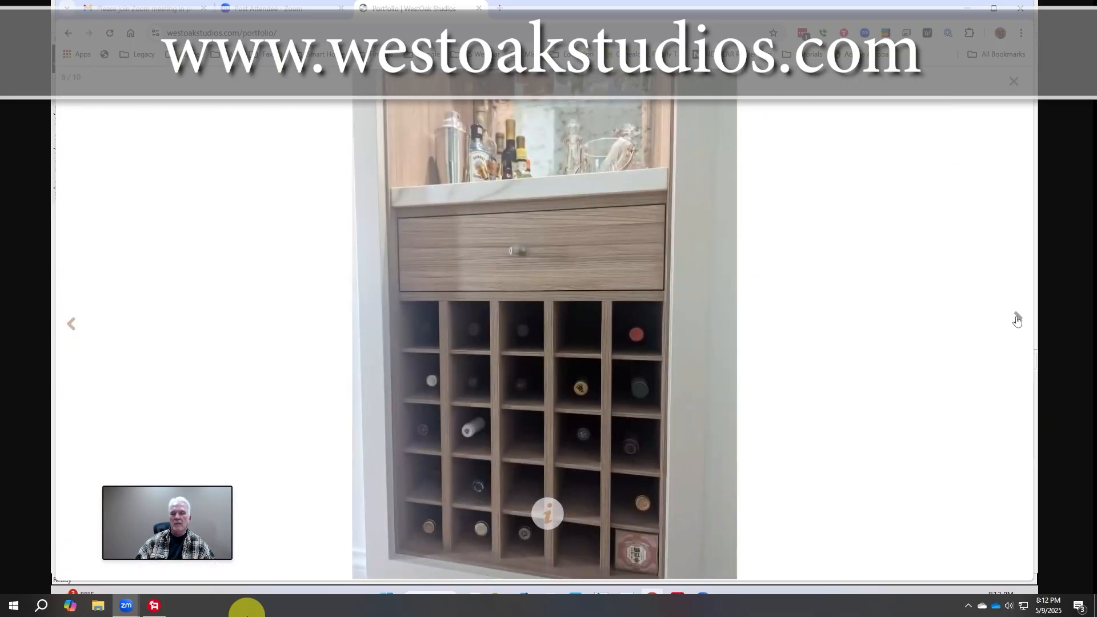
left_click(1017, 322)
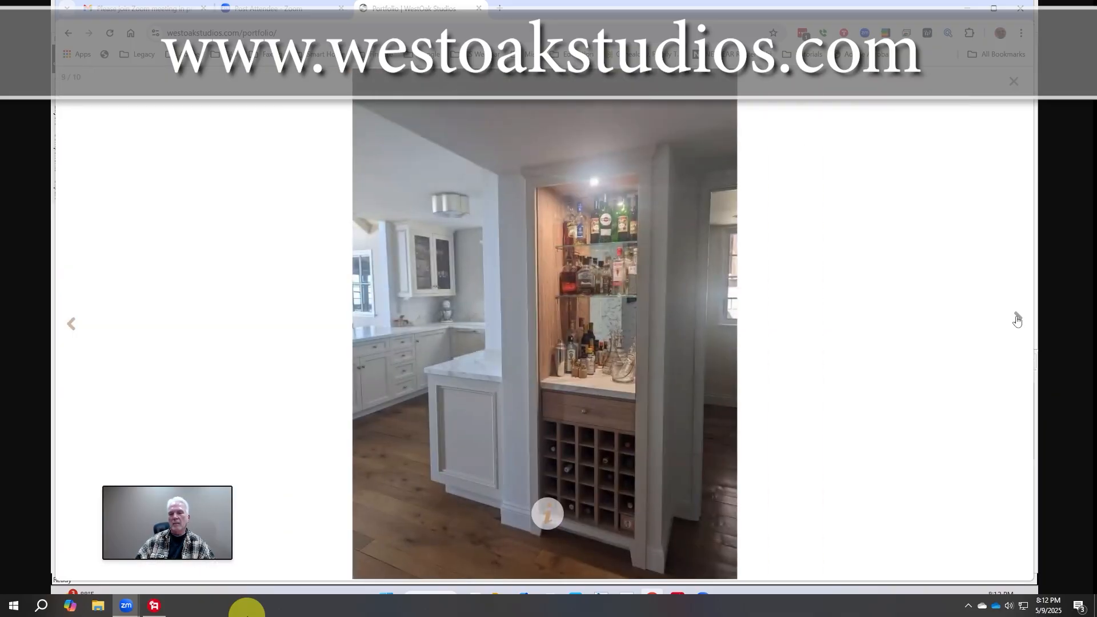